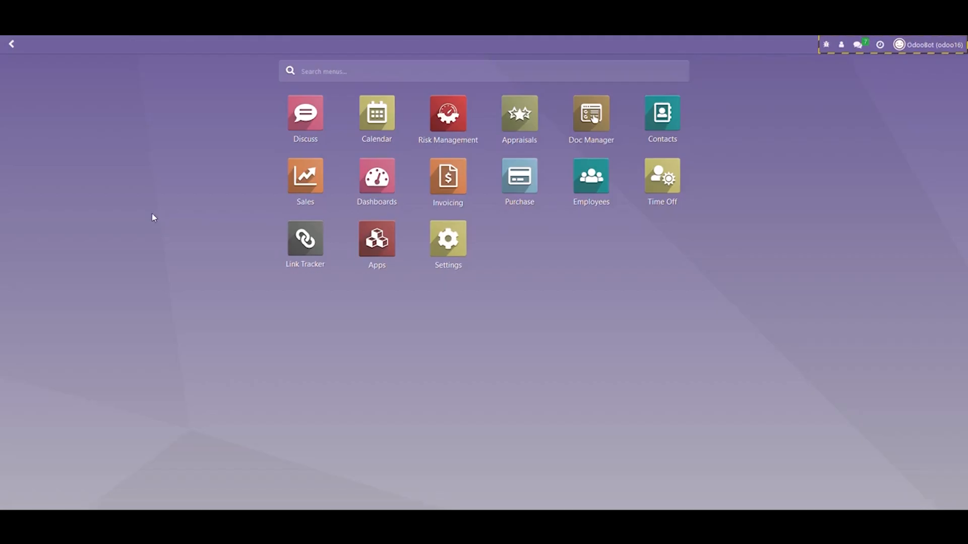
{"action": "mouse_move", "coordinate": [152, 211]}
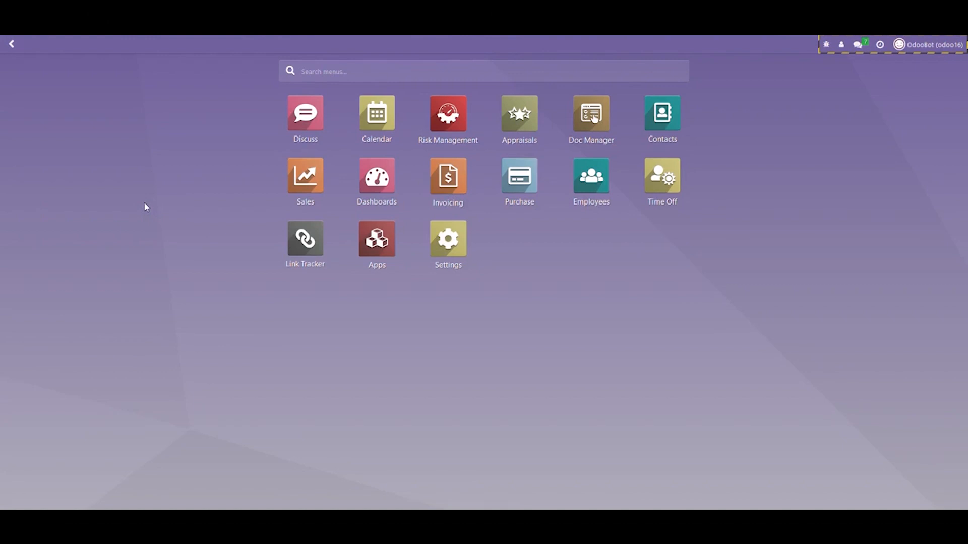
{"action": "mouse_move", "coordinate": [153, 212]}
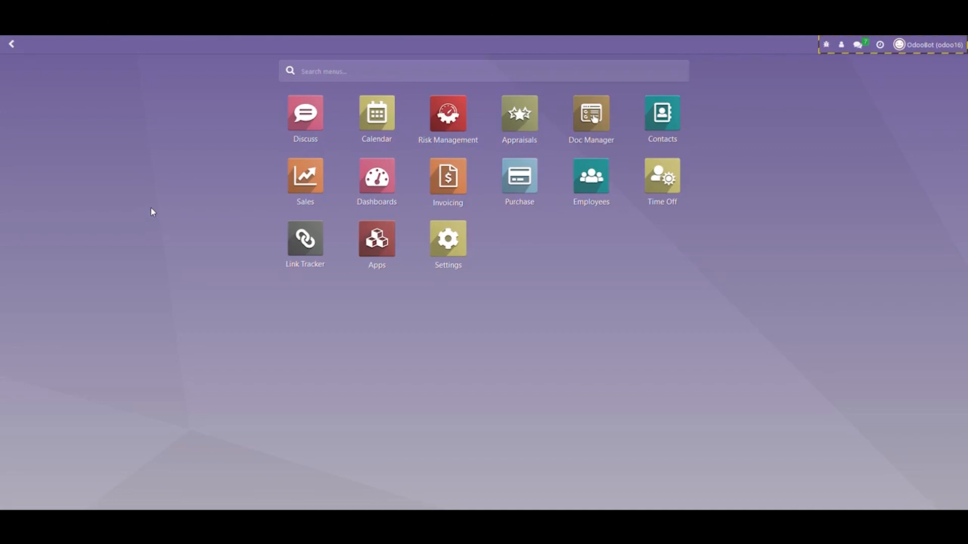
{"action": "mouse_move", "coordinate": [151, 209]}
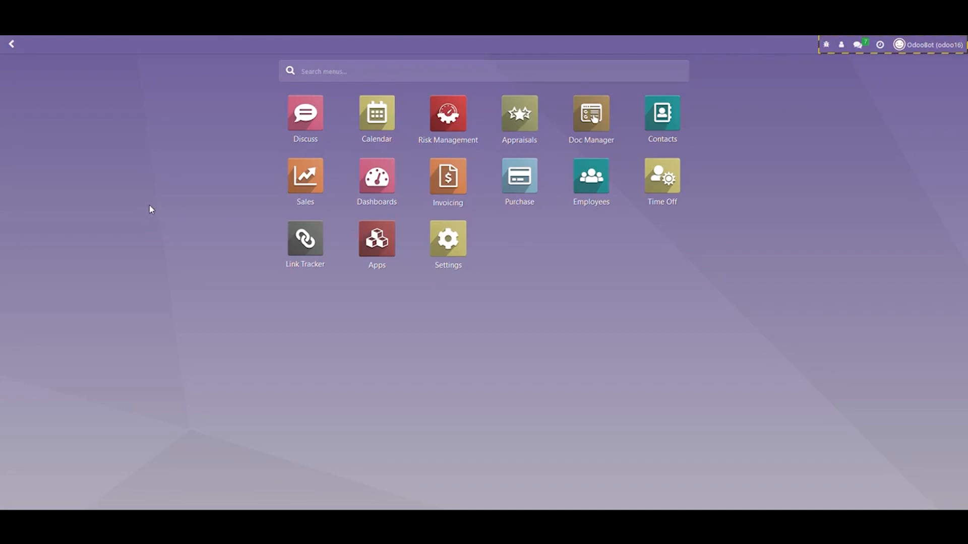
{"action": "mouse_move", "coordinate": [153, 213]}
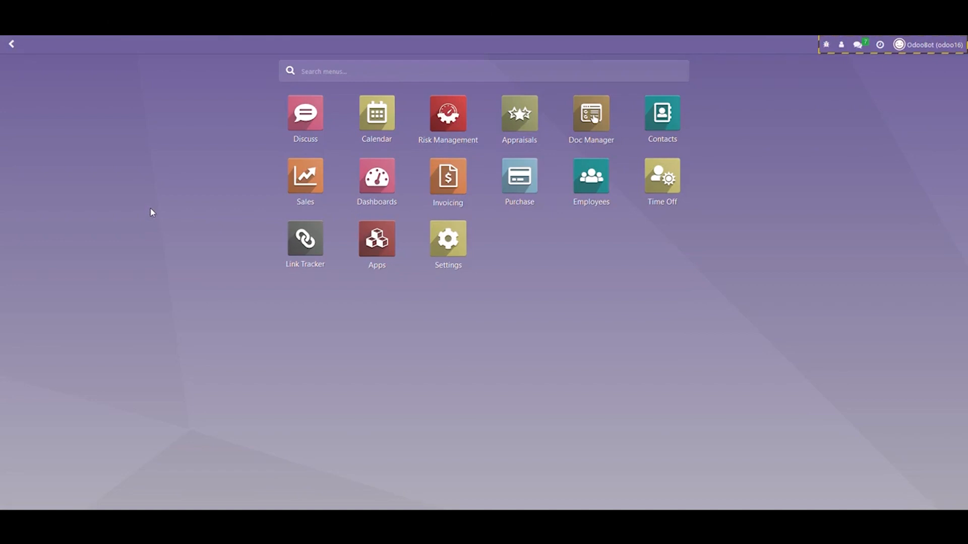
{"action": "mouse_move", "coordinate": [149, 209]}
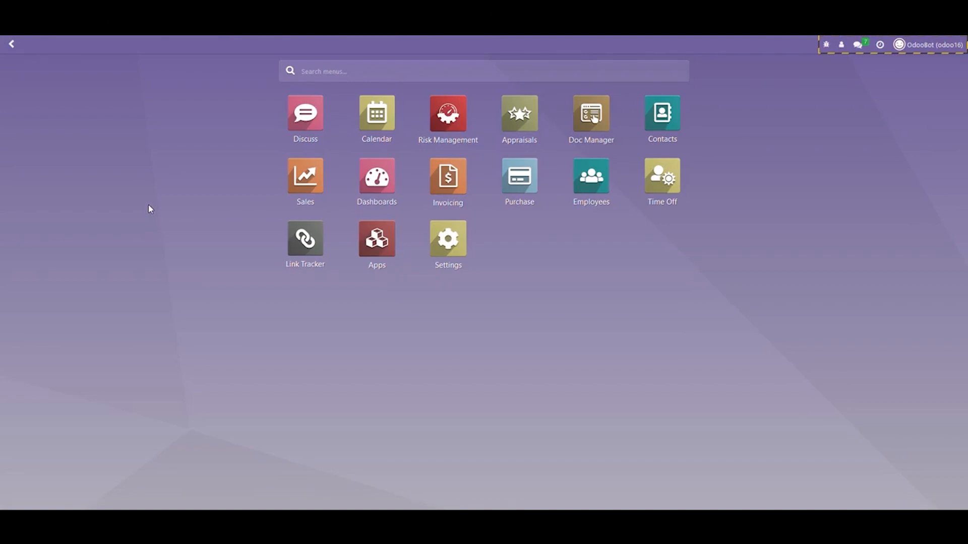
{"action": "mouse_move", "coordinate": [145, 206]}
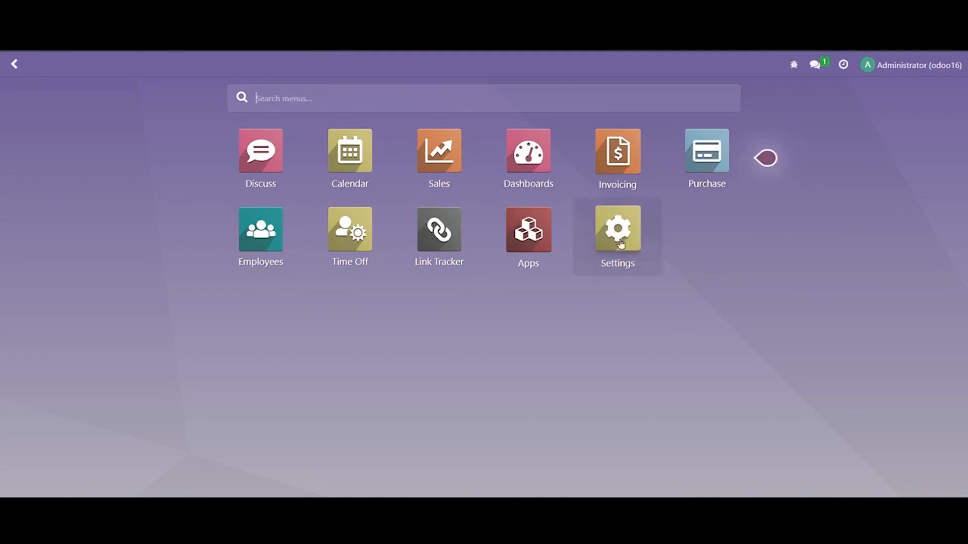
Step: Reset the sale.order static states from Settings > Workflow, confirming with OK
{"action": "left_click", "coordinate": [617, 230]}
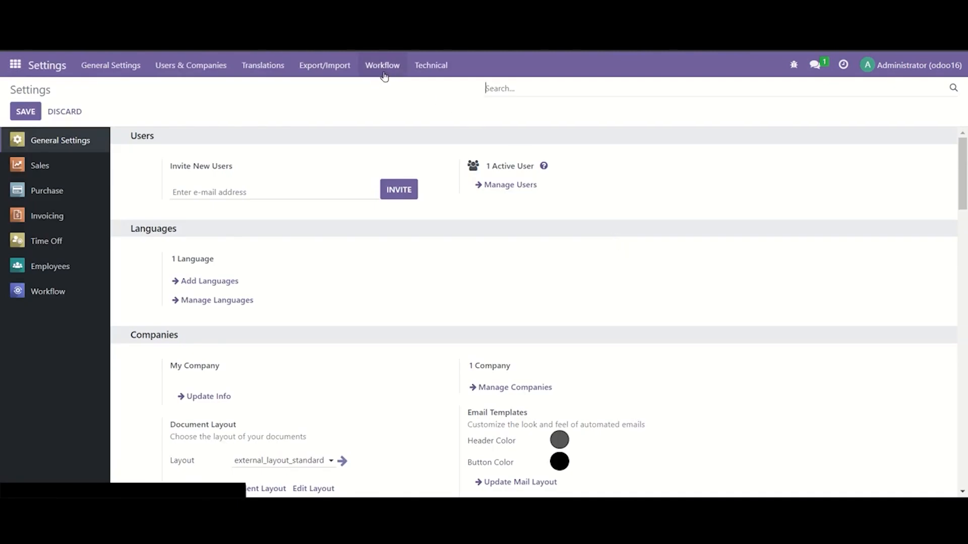
{"action": "left_click", "coordinate": [381, 65]}
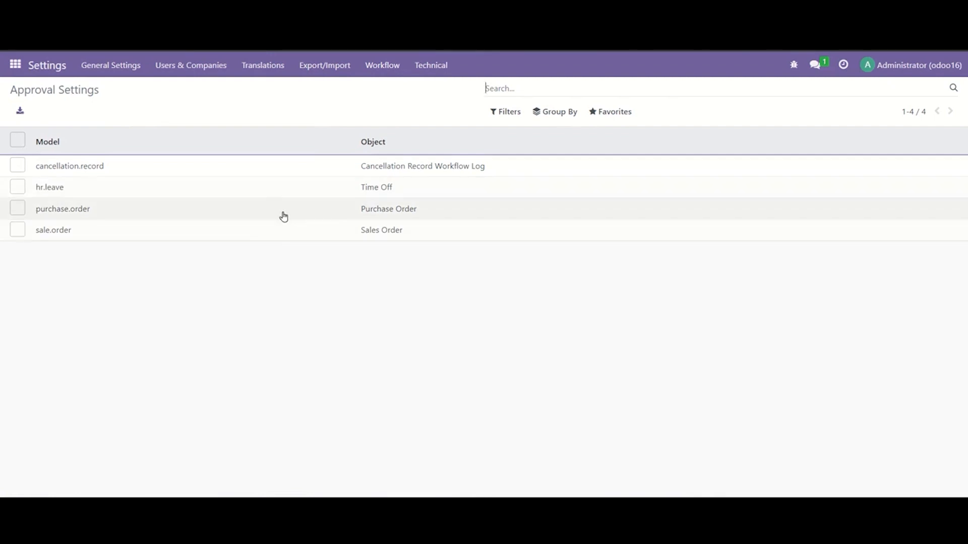
{"action": "mouse_move", "coordinate": [236, 198]}
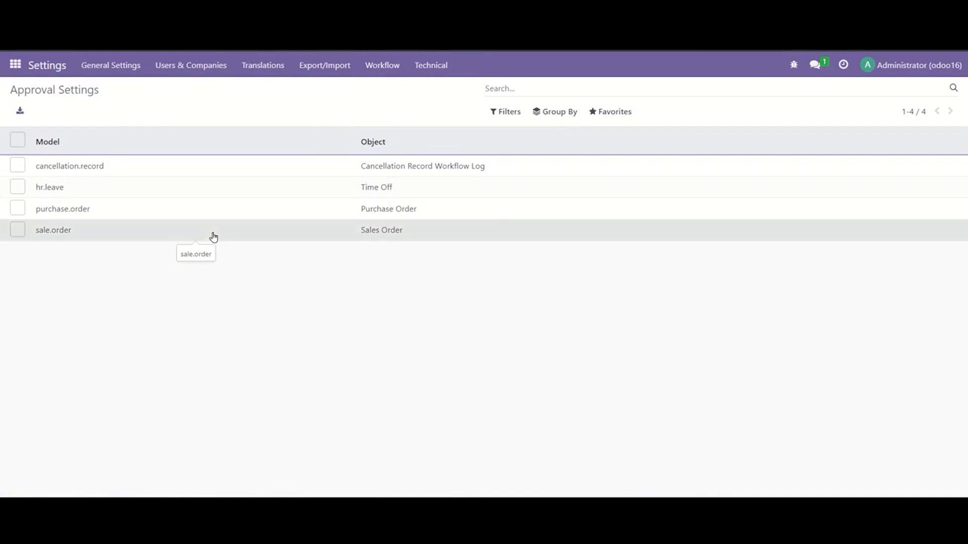
{"action": "left_click", "coordinate": [53, 230]}
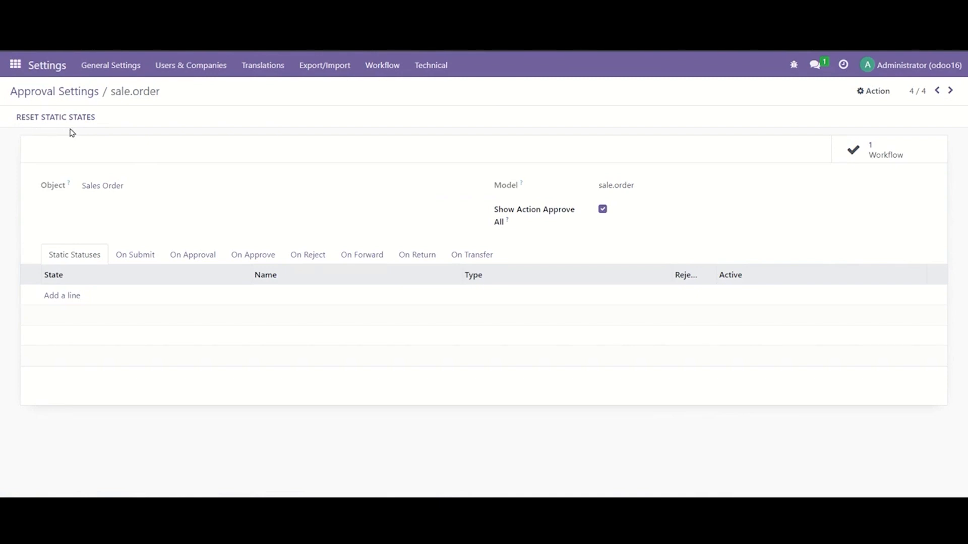
{"action": "left_click", "coordinate": [55, 116]}
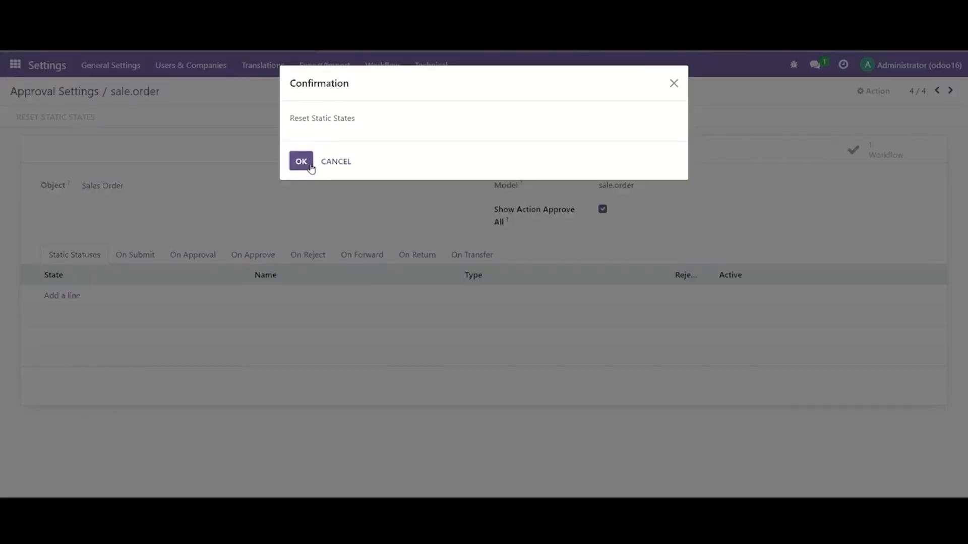
{"action": "left_click", "coordinate": [300, 161]}
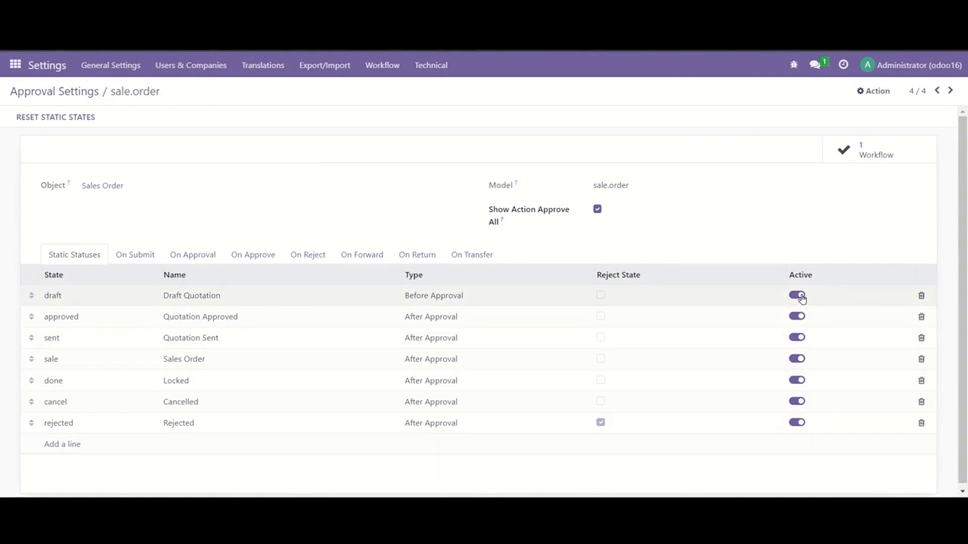
{"action": "left_click", "coordinate": [796, 296]}
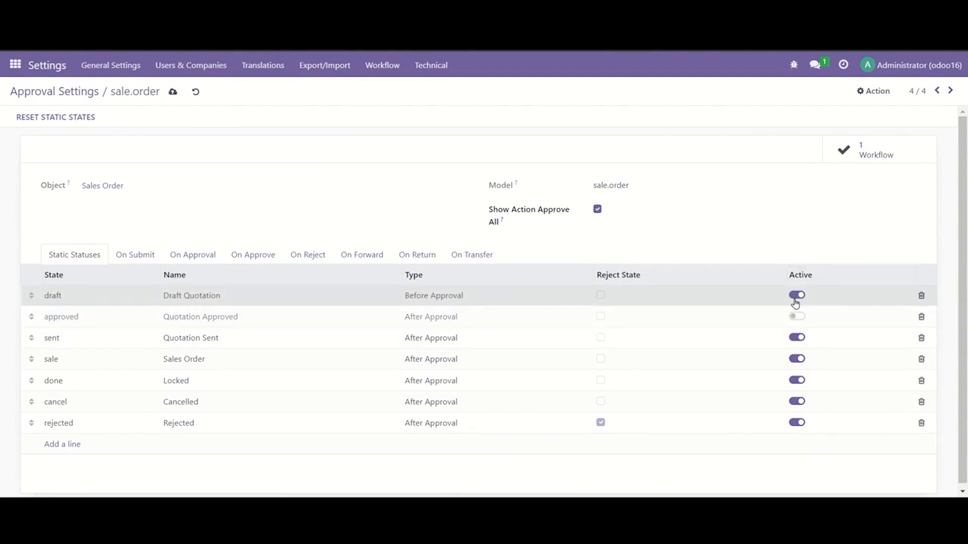
{"action": "left_click", "coordinate": [796, 315]}
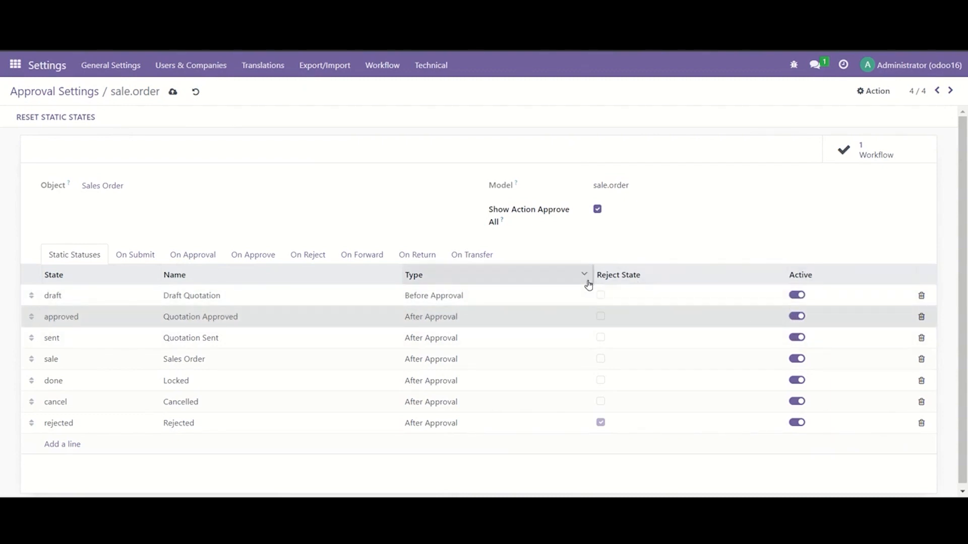
{"action": "mouse_move", "coordinate": [618, 275]}
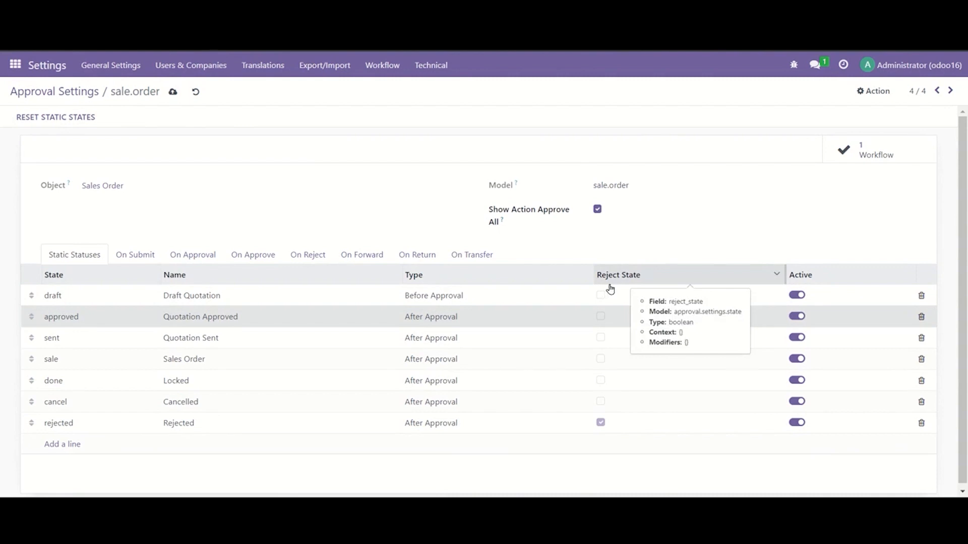
{"action": "mouse_move", "coordinate": [732, 233]}
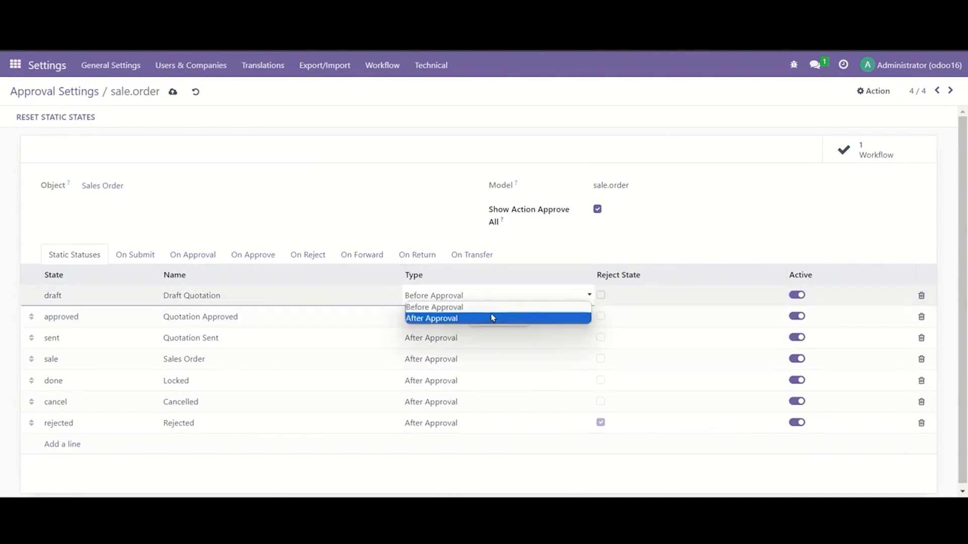
{"action": "left_click", "coordinate": [433, 306]}
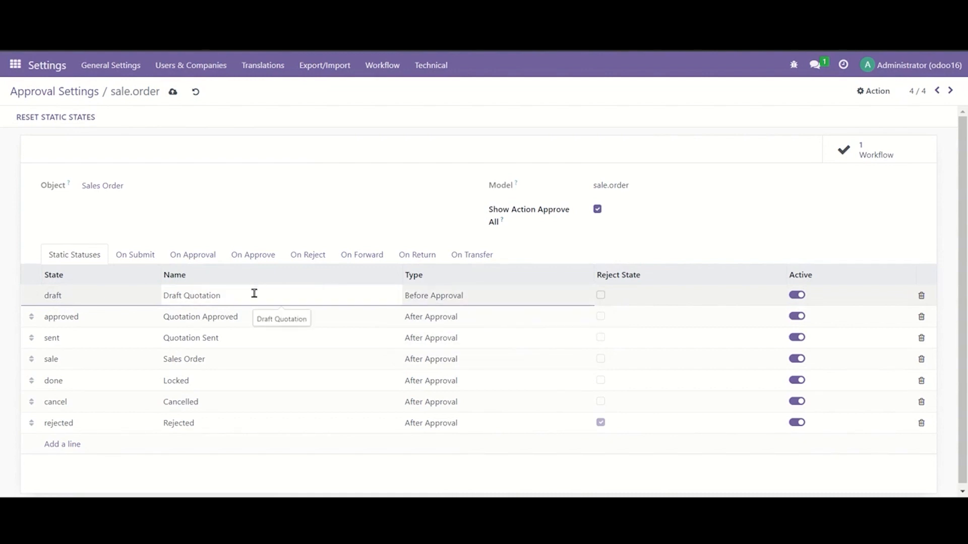
{"action": "double_click", "coordinate": [192, 296]}
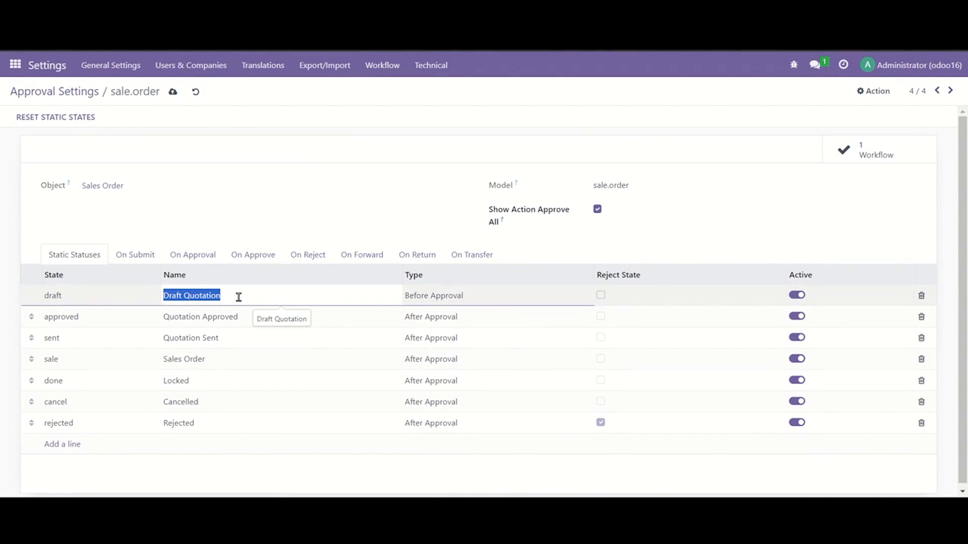
{"action": "mouse_move", "coordinate": [128, 294]}
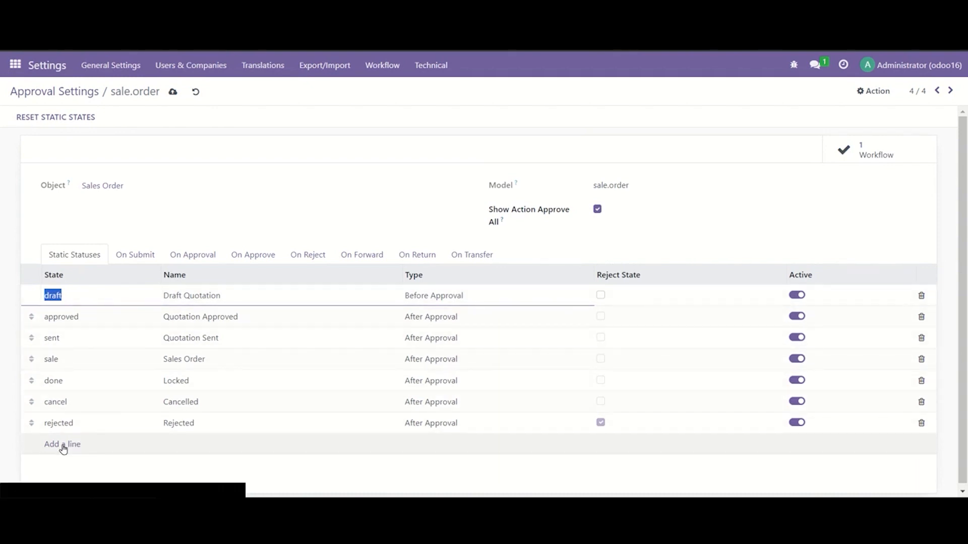
{"action": "left_click", "coordinate": [61, 443]}
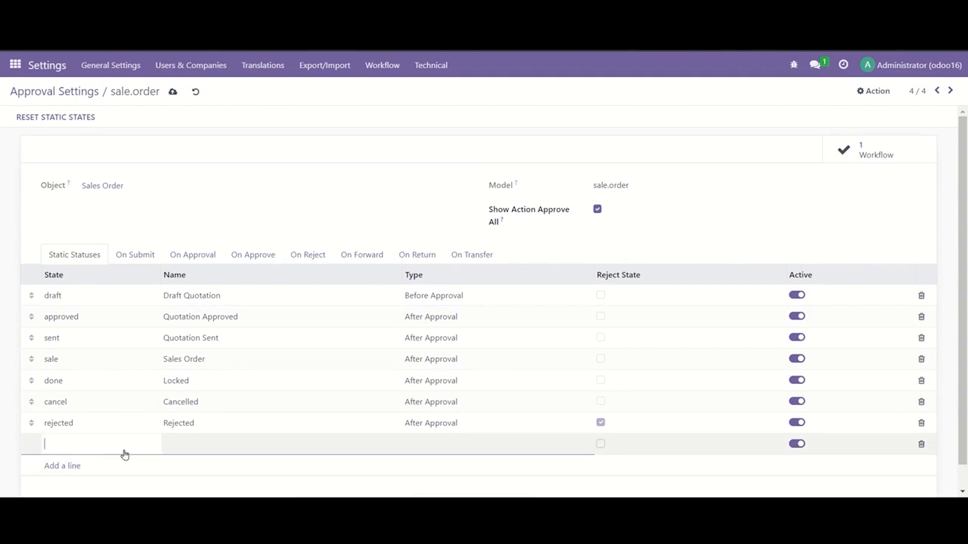
{"action": "mouse_move", "coordinate": [152, 455]}
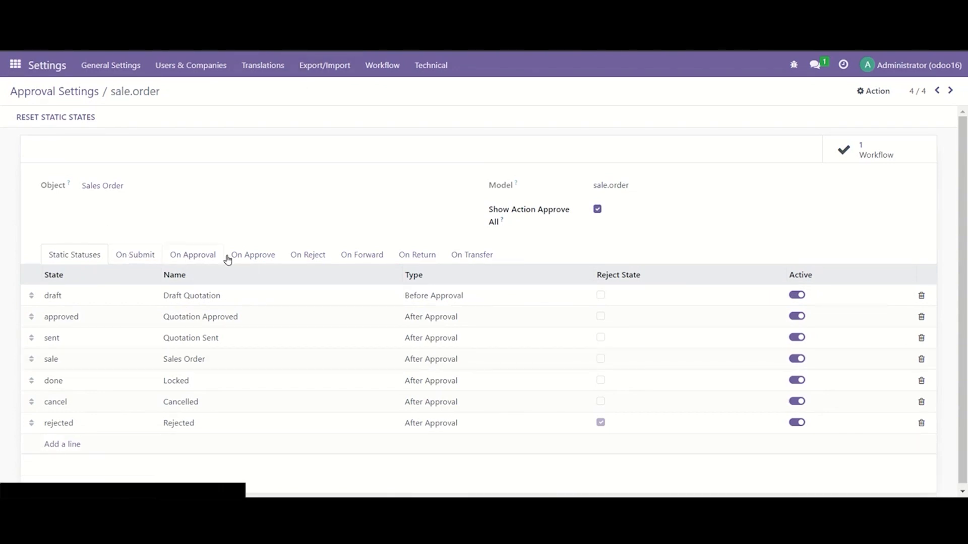
{"action": "mouse_move", "coordinate": [442, 259]}
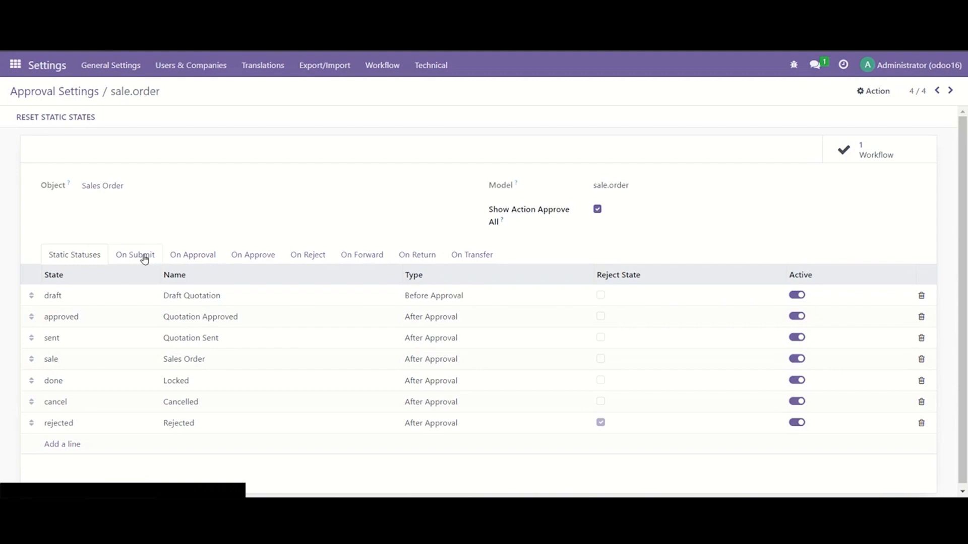
Step: Review the On Submit script, then the On Approval script that sets a client reference and requires signature
{"action": "left_click", "coordinate": [134, 254]}
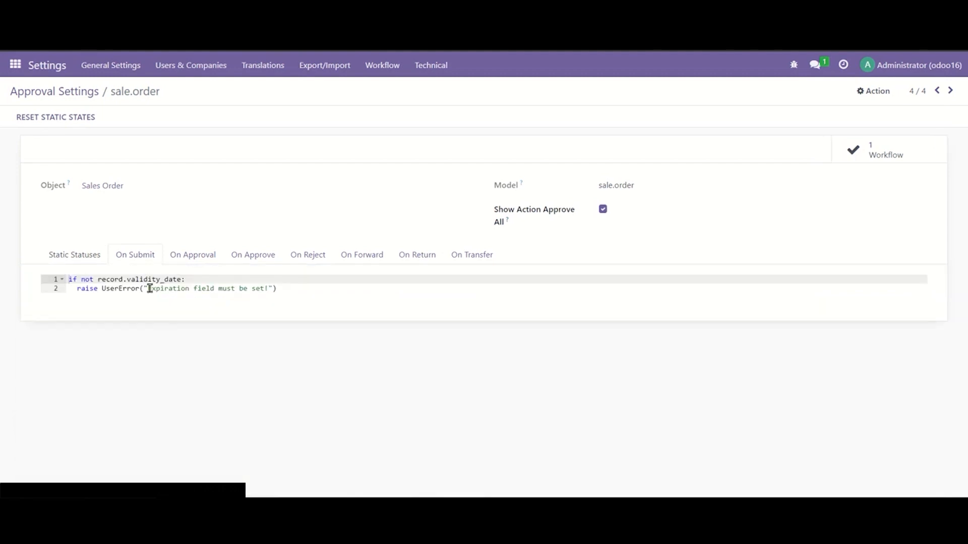
{"action": "mouse_move", "coordinate": [166, 327]}
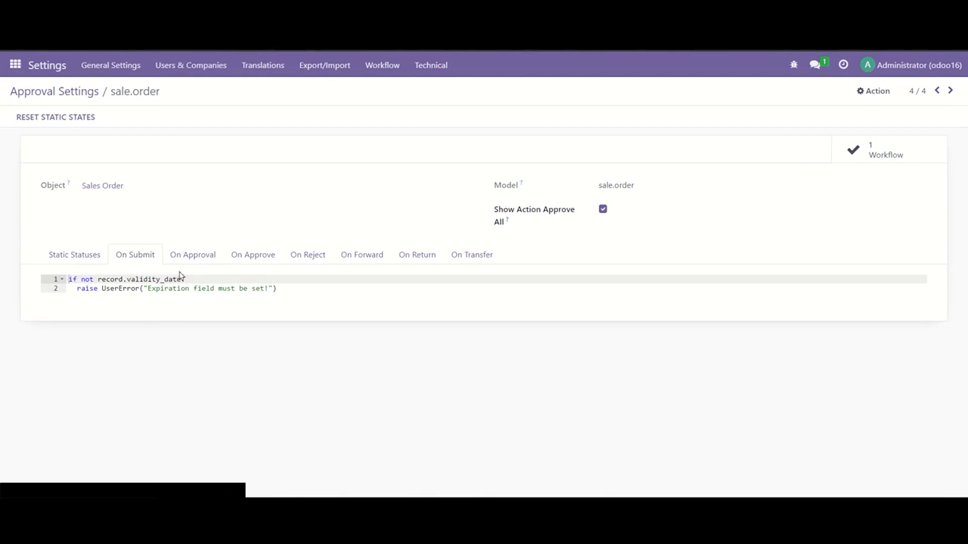
{"action": "left_click", "coordinate": [191, 254]}
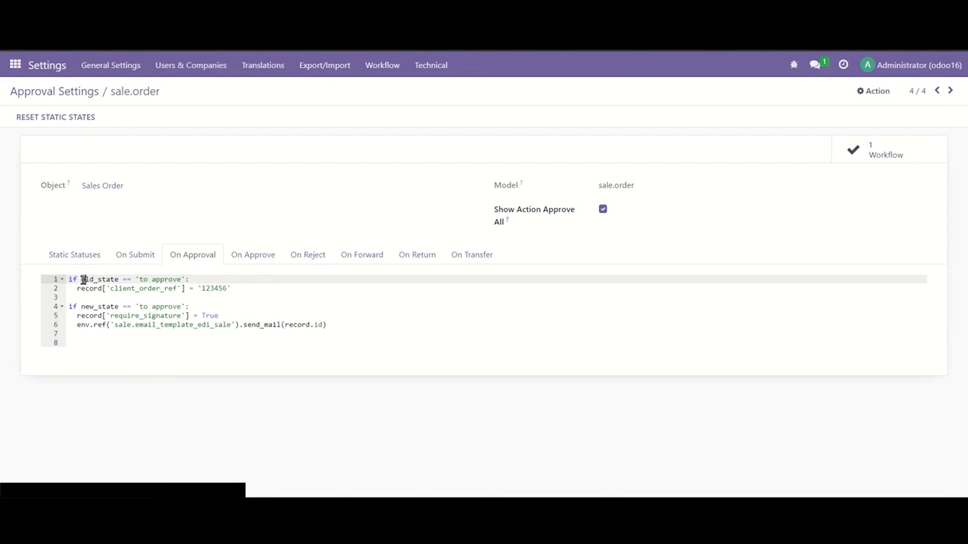
{"action": "double_click", "coordinate": [97, 279]}
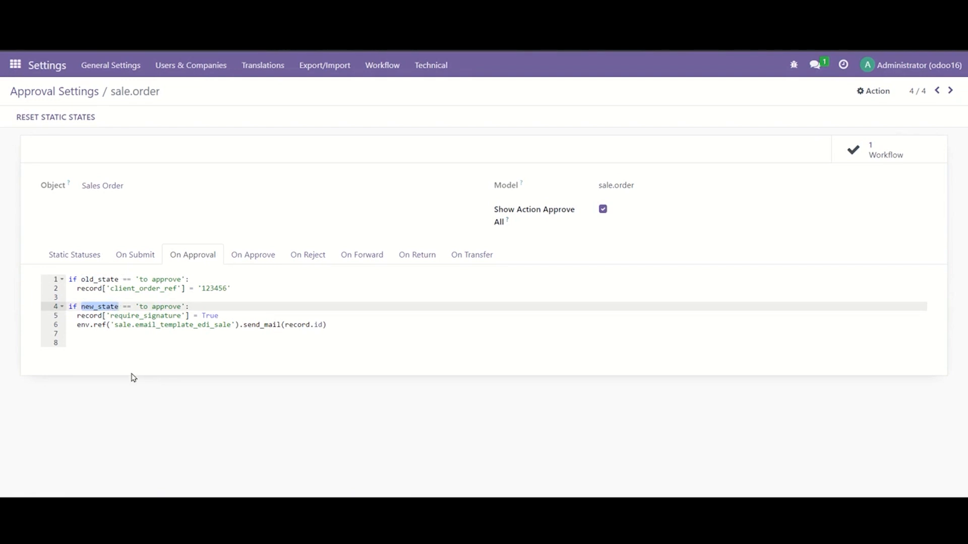
{"action": "mouse_move", "coordinate": [137, 377]}
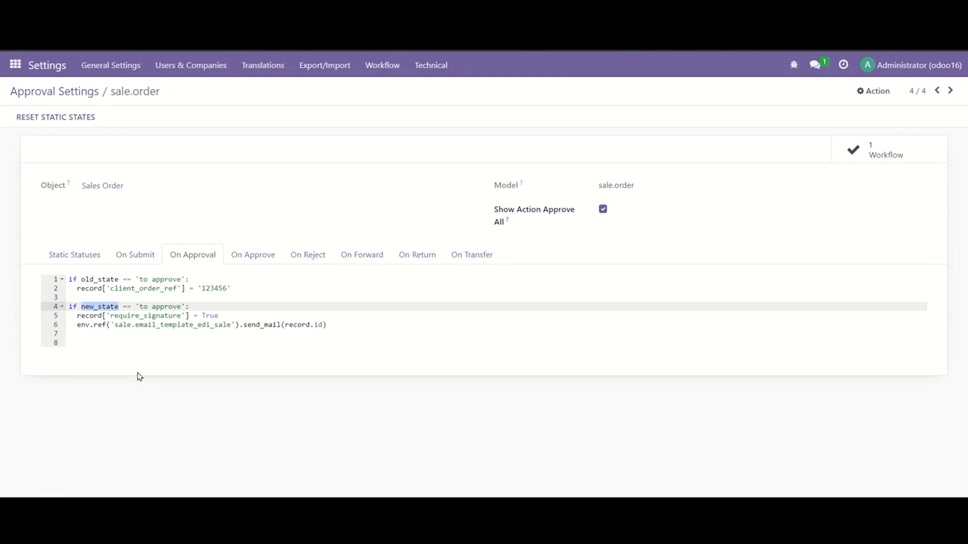
Step: Review the approved, forward and transfer scripts, then go to the Sales Quotations list
{"action": "left_click", "coordinate": [252, 254]}
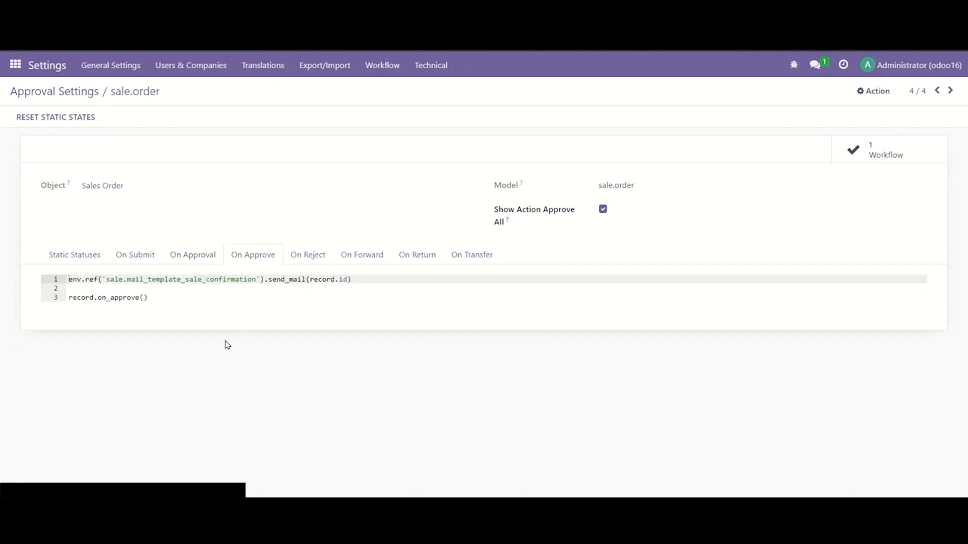
{"action": "mouse_move", "coordinate": [163, 308]}
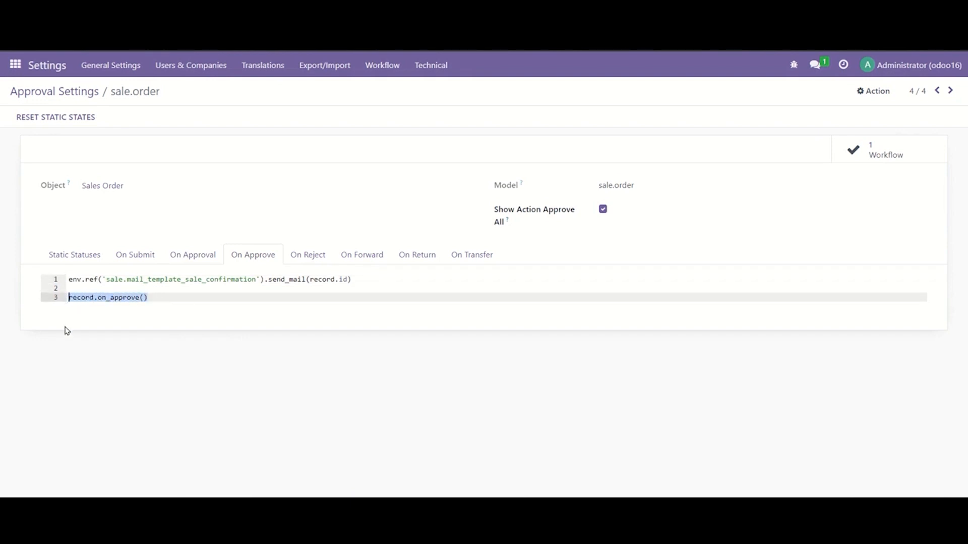
{"action": "mouse_move", "coordinate": [68, 340]}
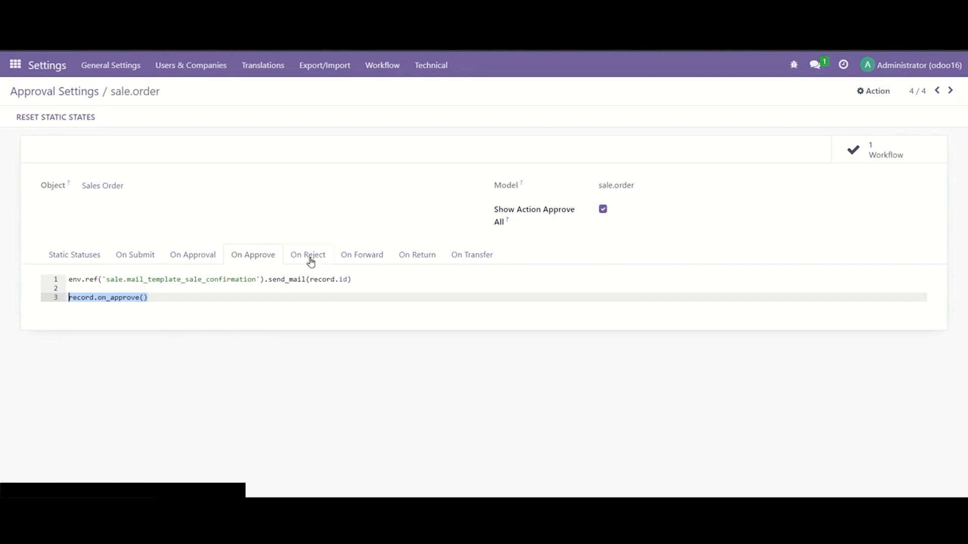
{"action": "left_click", "coordinate": [361, 254]}
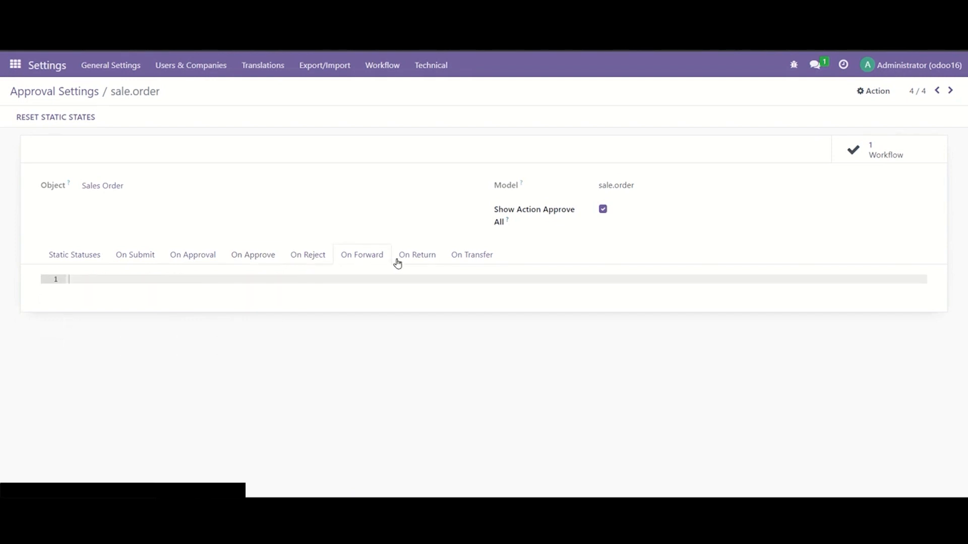
{"action": "left_click", "coordinate": [471, 254]}
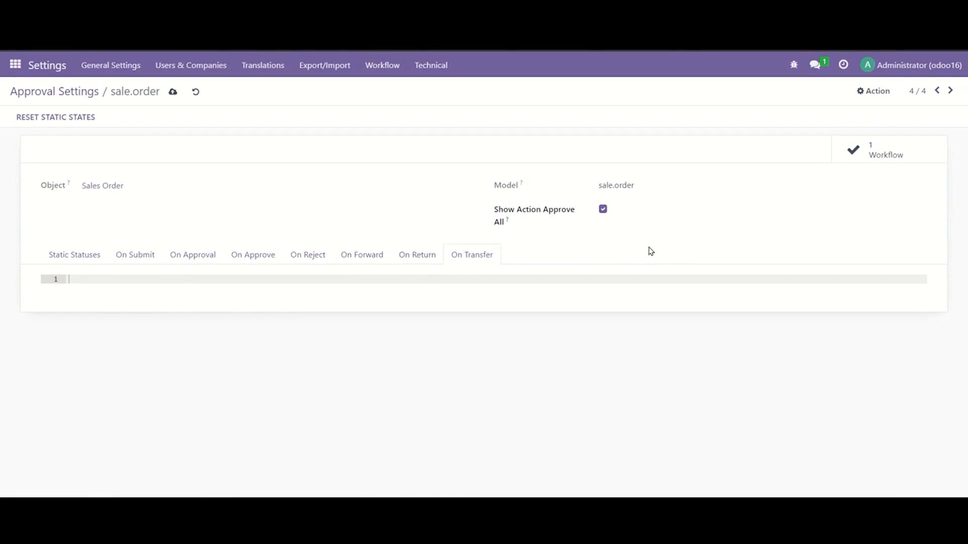
{"action": "mouse_move", "coordinate": [494, 211]}
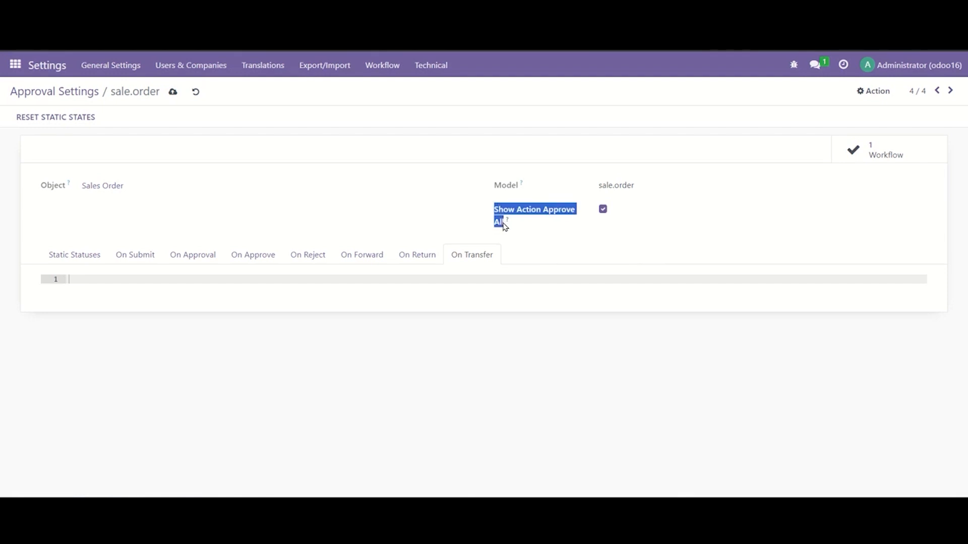
{"action": "left_click", "coordinate": [603, 209]}
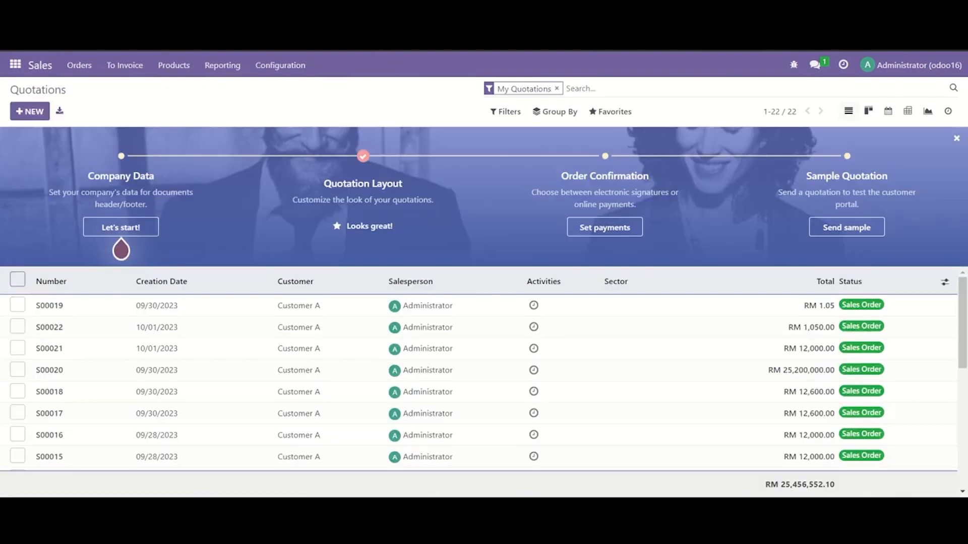
Step: Select quotations S00019, S00022 and S00021 and choose Approve from the Action menu
{"action": "left_click", "coordinate": [18, 304]}
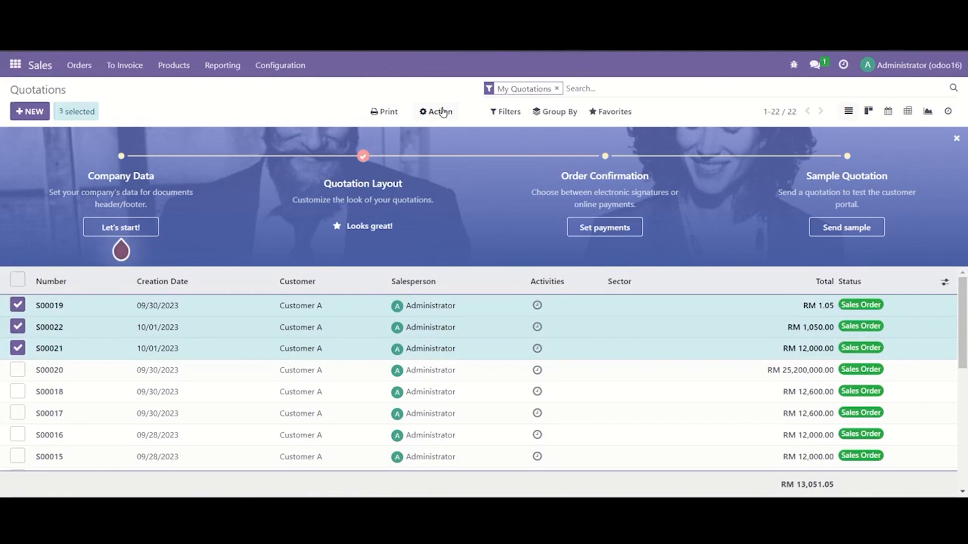
{"action": "left_click", "coordinate": [439, 112]}
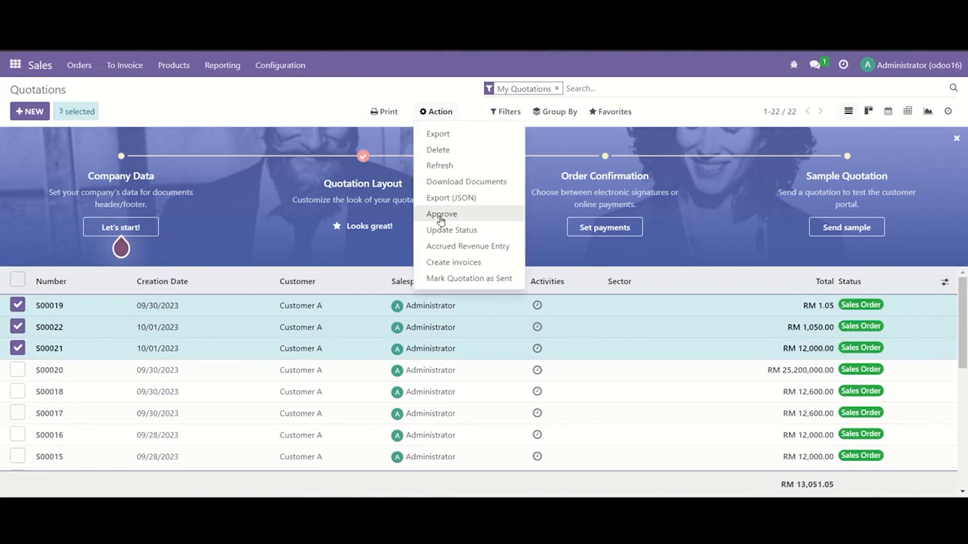
{"action": "left_click", "coordinate": [441, 214]}
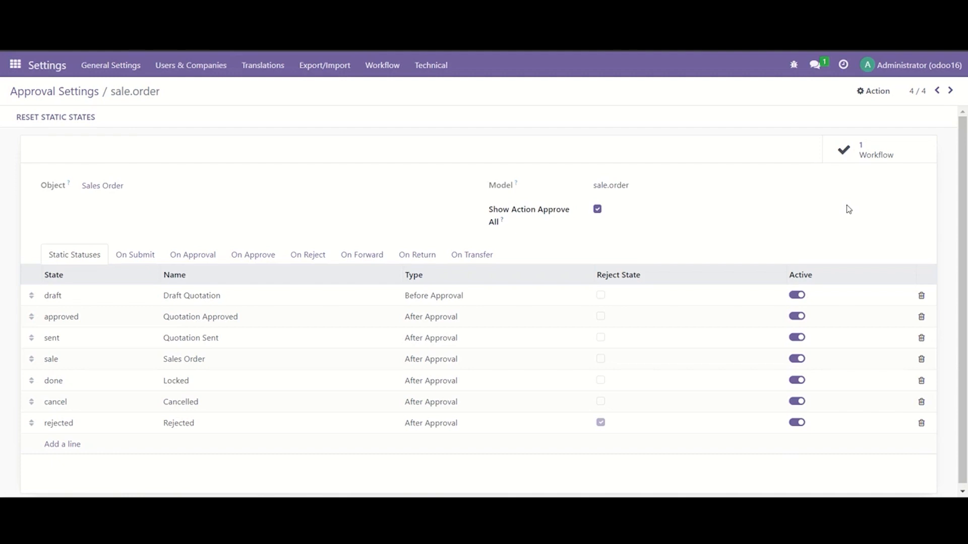
{"action": "mouse_move", "coordinate": [857, 171]}
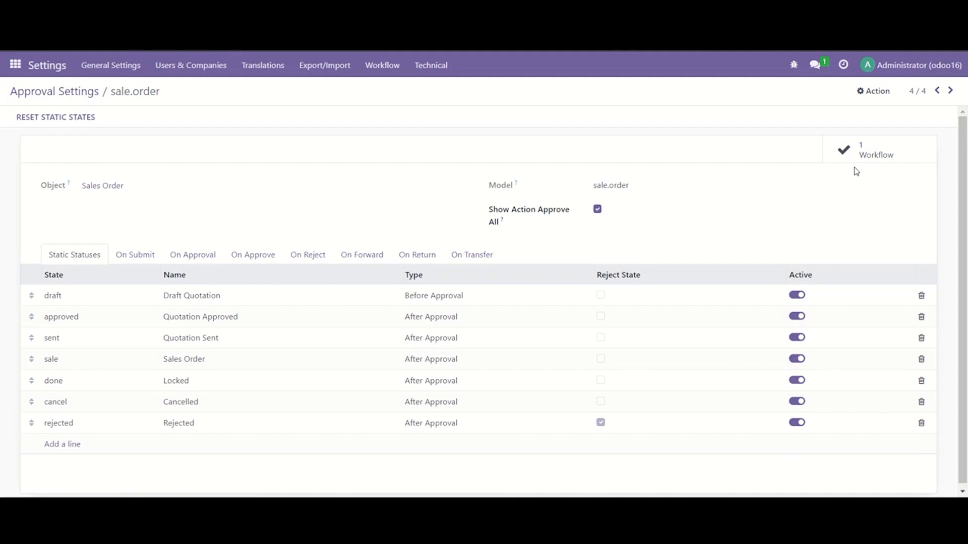
{"action": "mouse_move", "coordinate": [854, 163]}
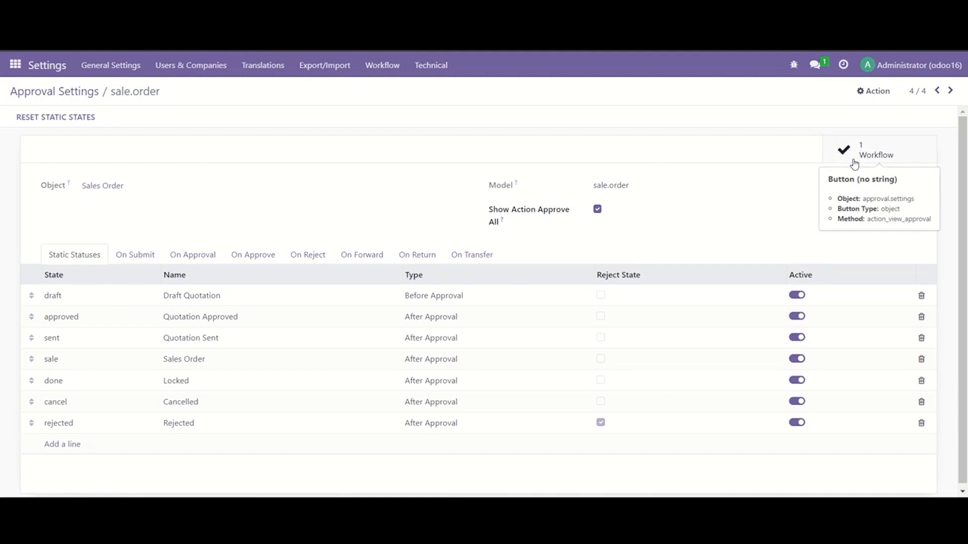
Step: Open the To Approve workflow stage record and highlight its 'to approve' state value
{"action": "left_click", "coordinate": [875, 151]}
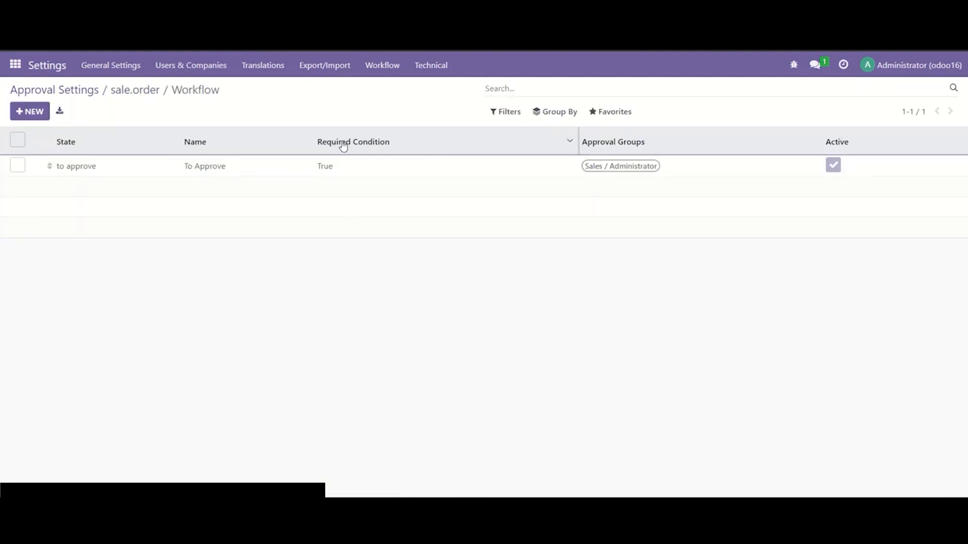
{"action": "left_click", "coordinate": [17, 165]}
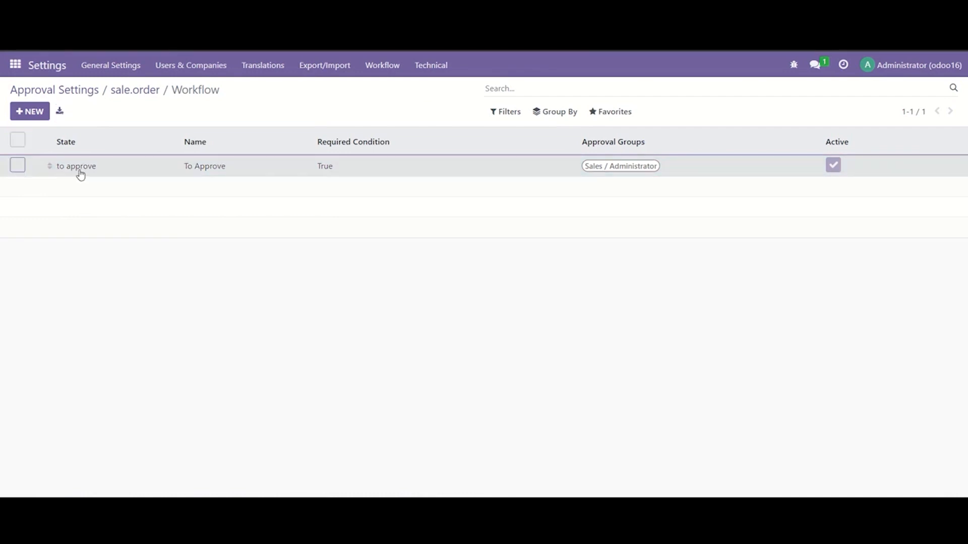
{"action": "left_click", "coordinate": [76, 166]}
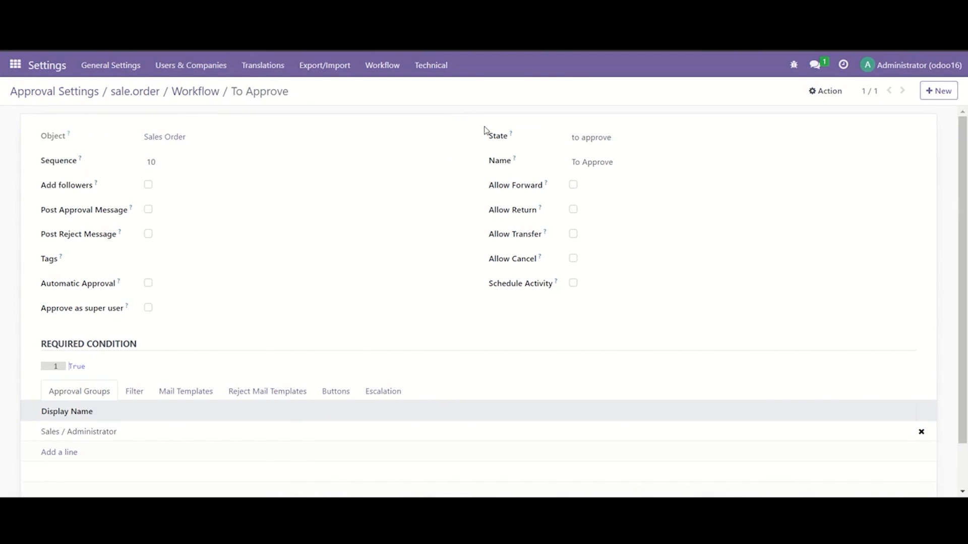
{"action": "mouse_move", "coordinate": [553, 146]}
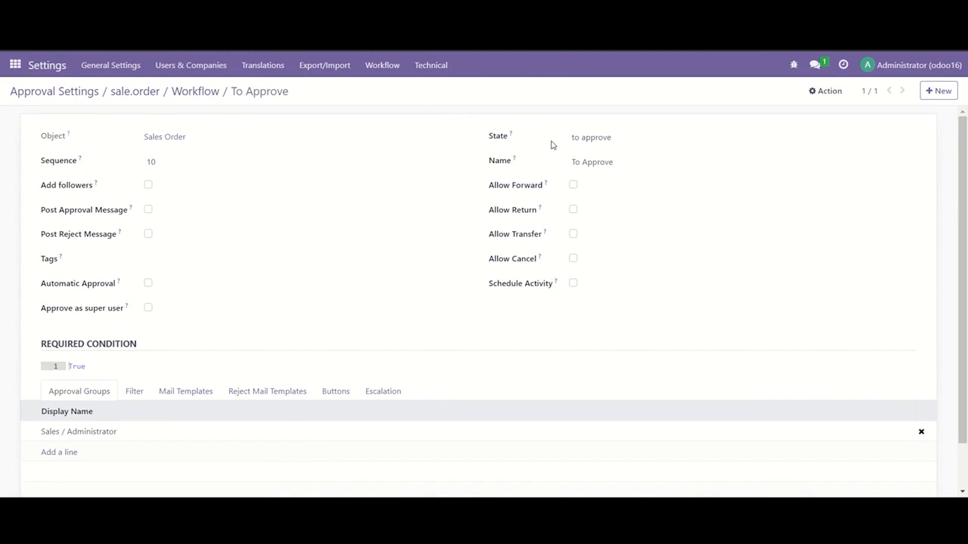
{"action": "left_click", "coordinate": [590, 137]}
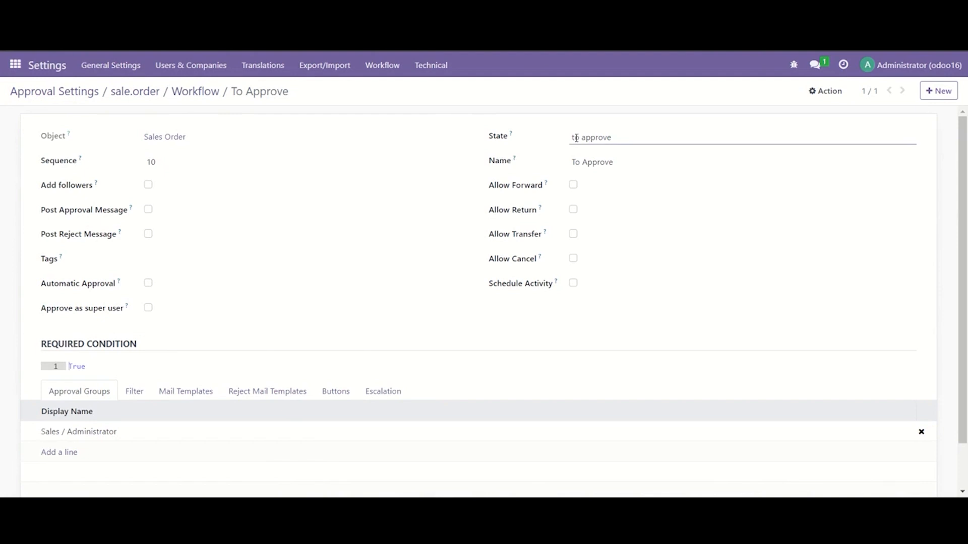
{"action": "double_click", "coordinate": [590, 137]}
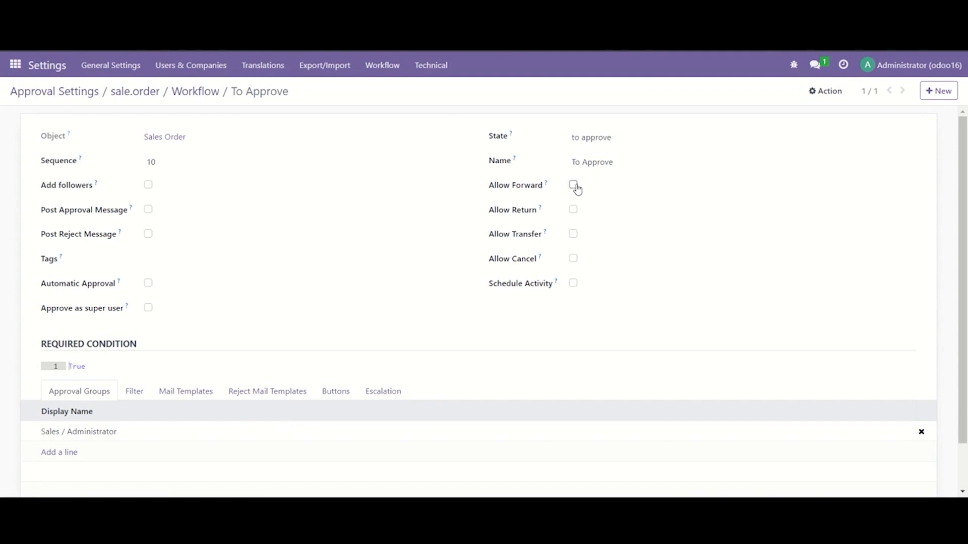
Step: Enable Allow Forward, Allow Return and Allow Transfer on the To Approve stage
{"action": "left_click", "coordinate": [572, 186]}
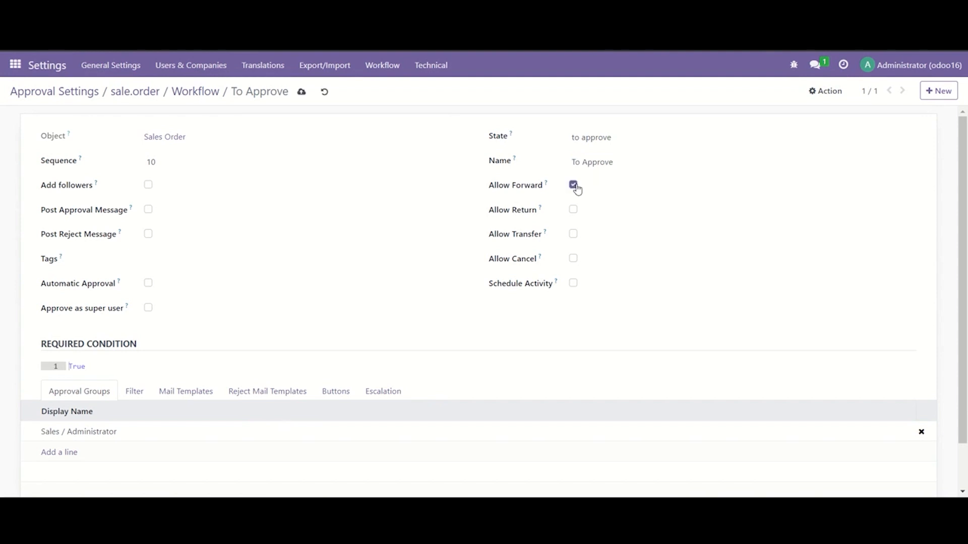
{"action": "left_click", "coordinate": [573, 184]}
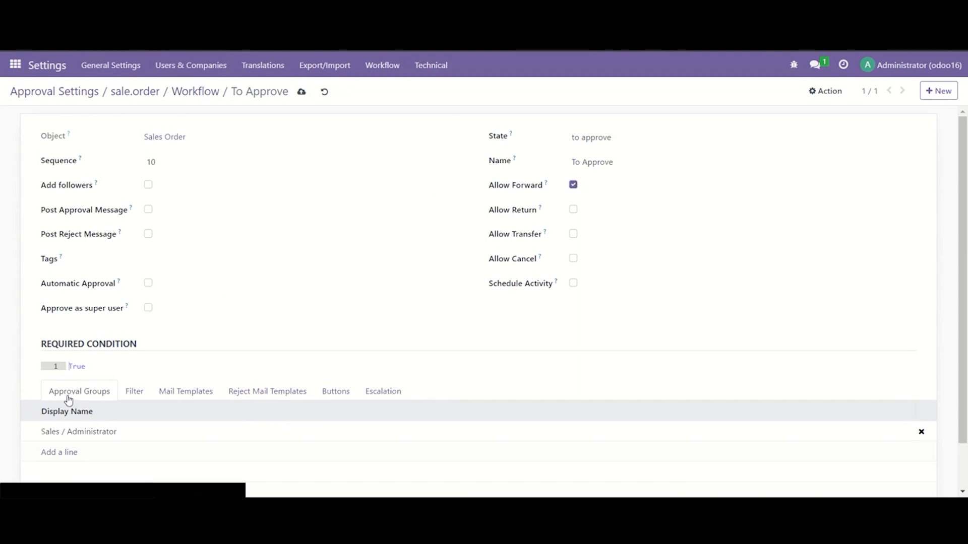
{"action": "mouse_move", "coordinate": [79, 432]}
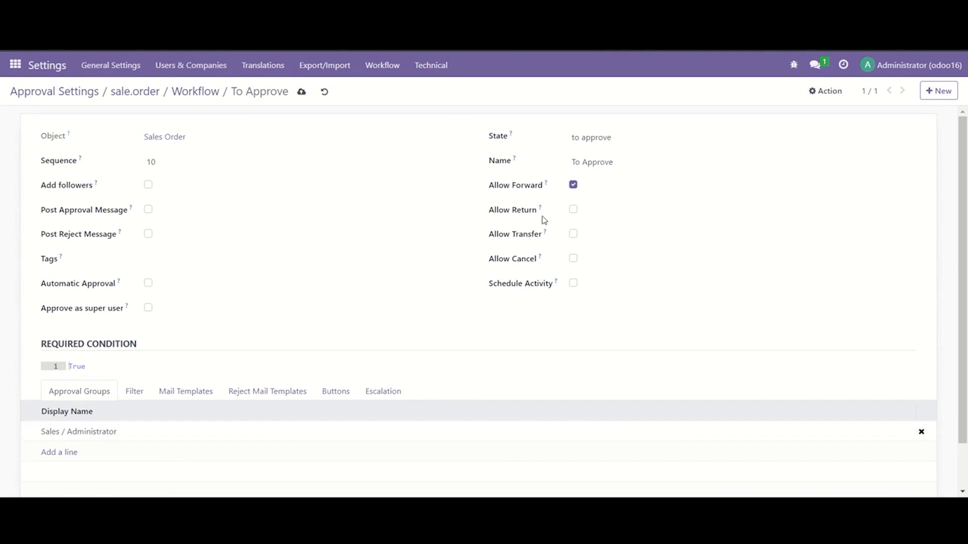
{"action": "left_click", "coordinate": [573, 210]}
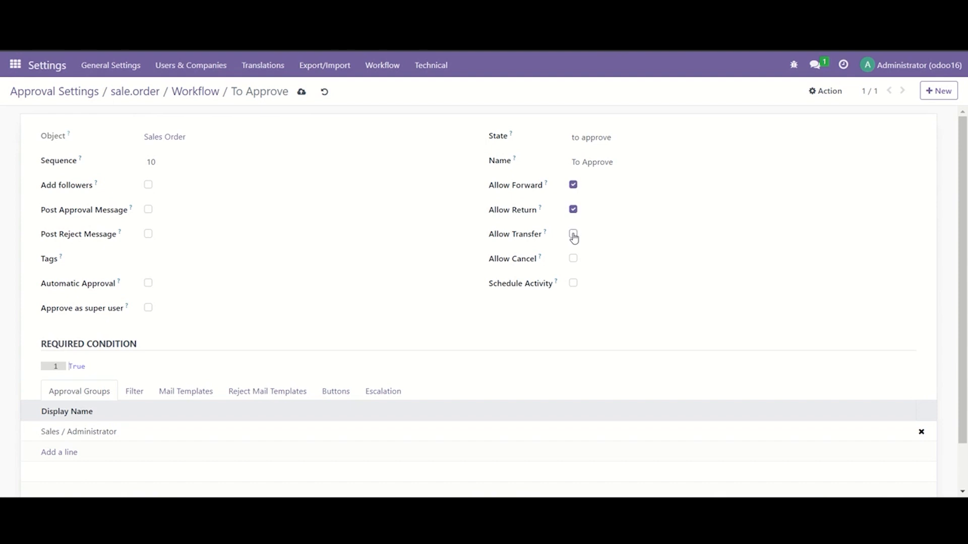
{"action": "left_click", "coordinate": [572, 236]}
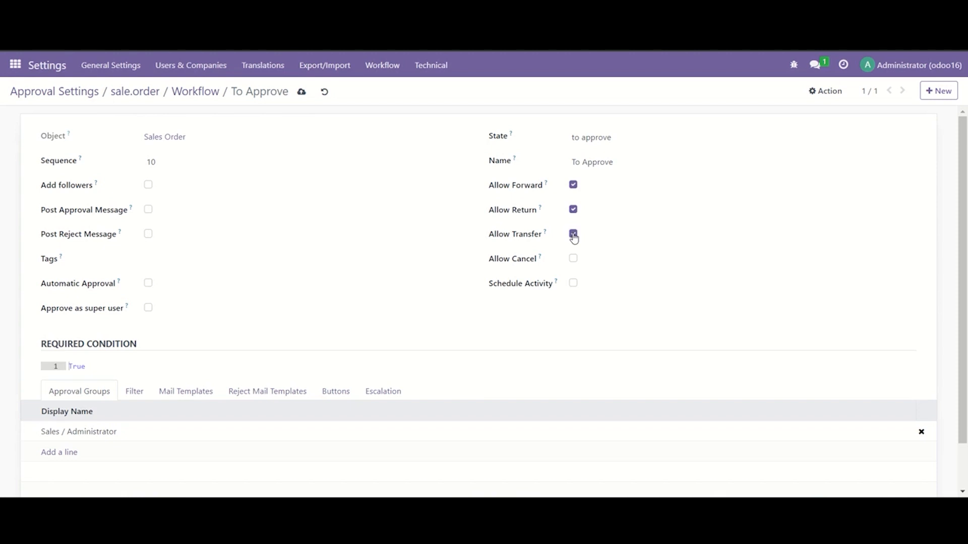
{"action": "left_click", "coordinate": [572, 233]}
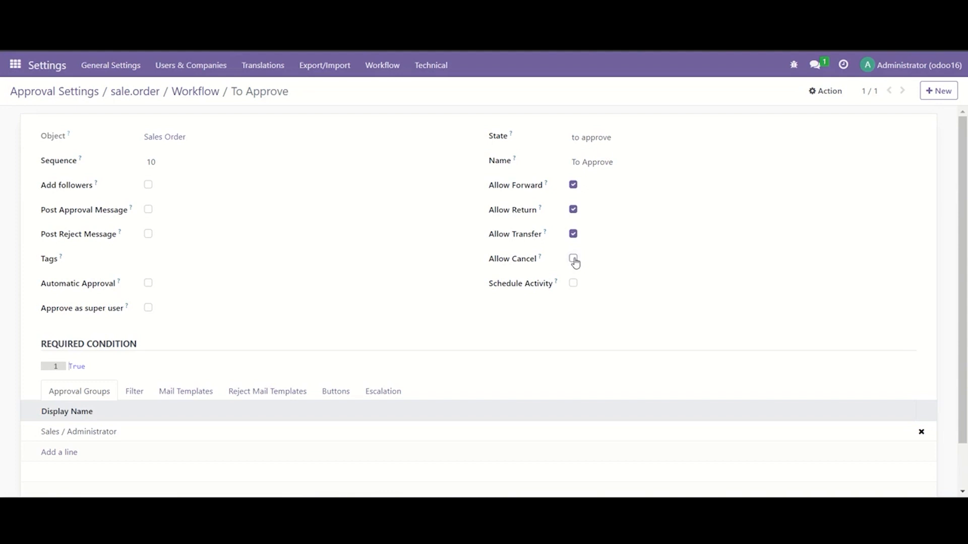
Step: Enable Allow Cancel on the To Approve stage with cancel type Cancel Workflow
{"action": "left_click", "coordinate": [572, 258]}
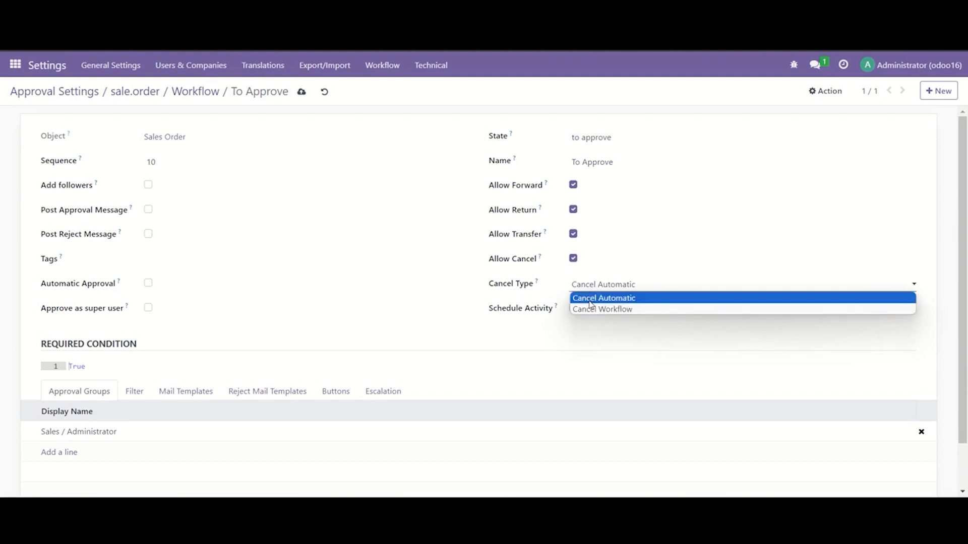
{"action": "left_click", "coordinate": [602, 298]}
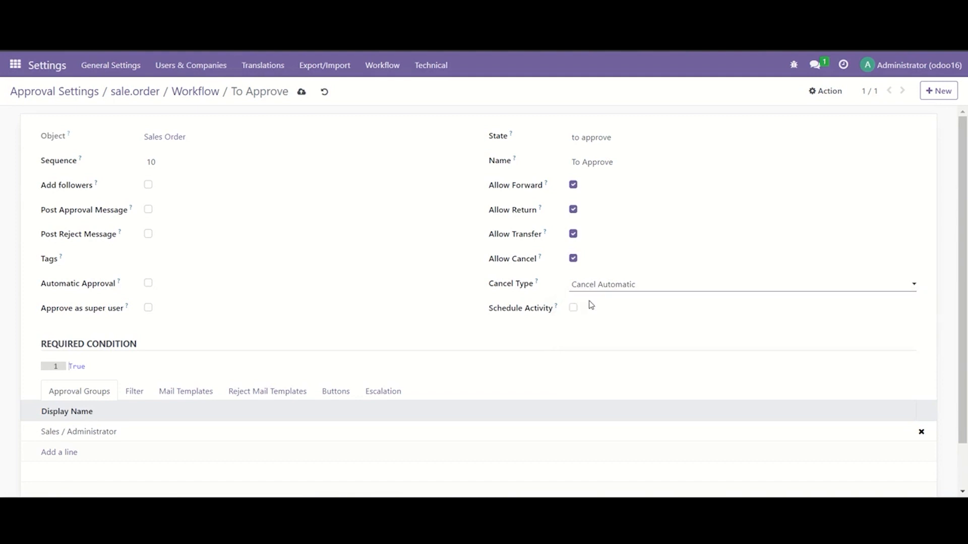
{"action": "left_click", "coordinate": [741, 284]}
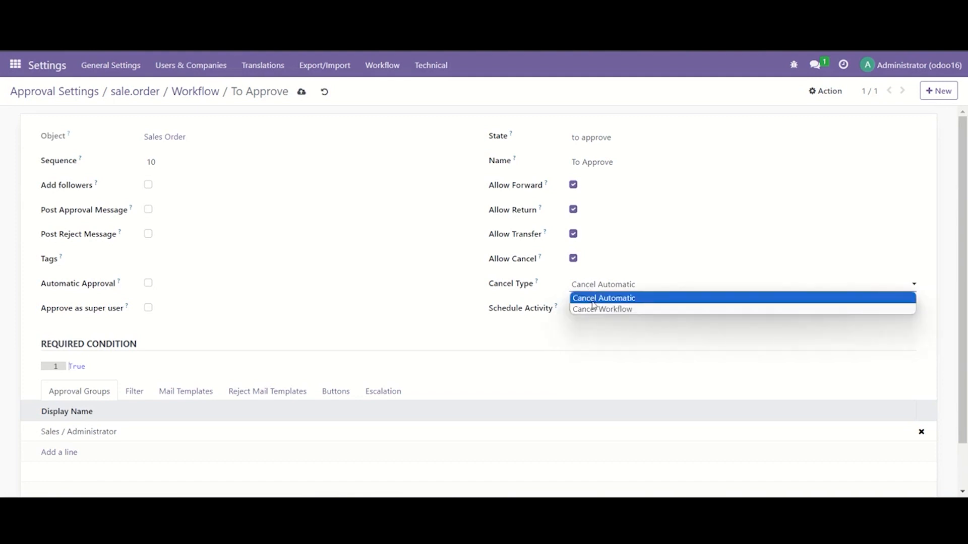
{"action": "left_click", "coordinate": [602, 309]}
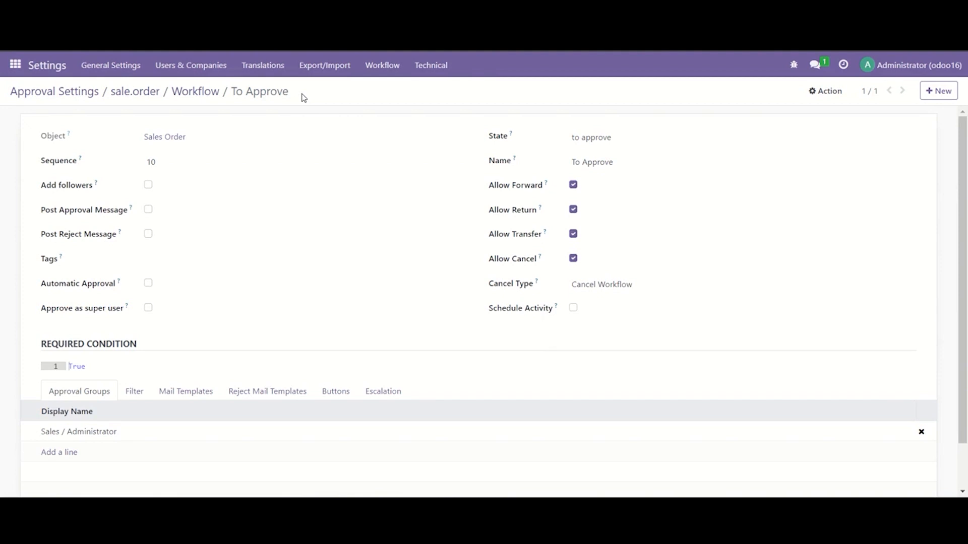
{"action": "mouse_move", "coordinate": [74, 104]}
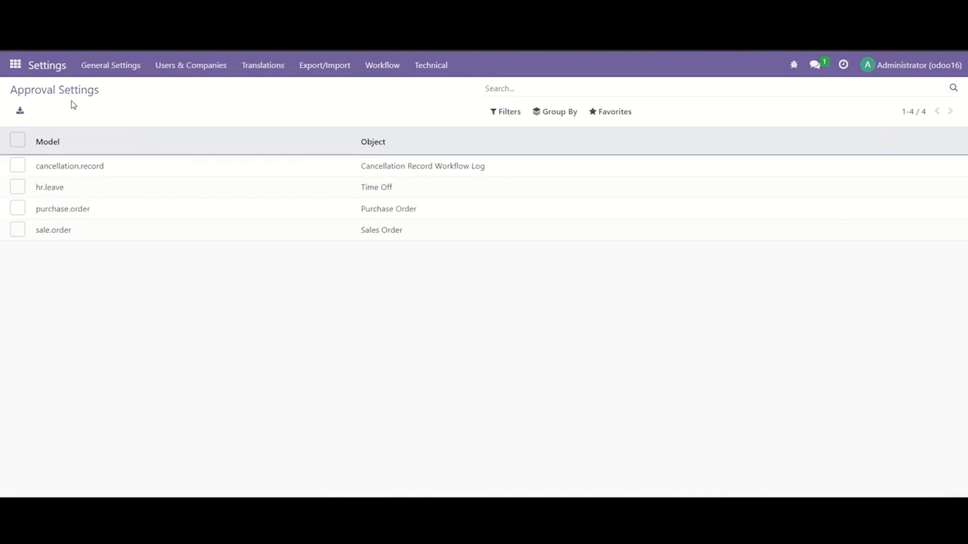
Step: Open the cancellation.record approval settings listing Draft, Approved, Rejected and Canceled states
{"action": "left_click", "coordinate": [18, 165]}
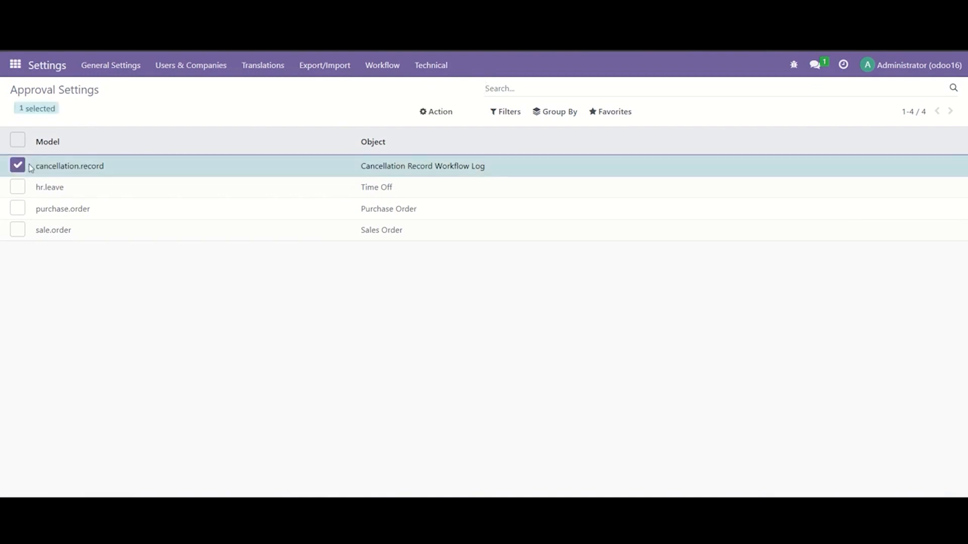
{"action": "left_click", "coordinate": [17, 166]}
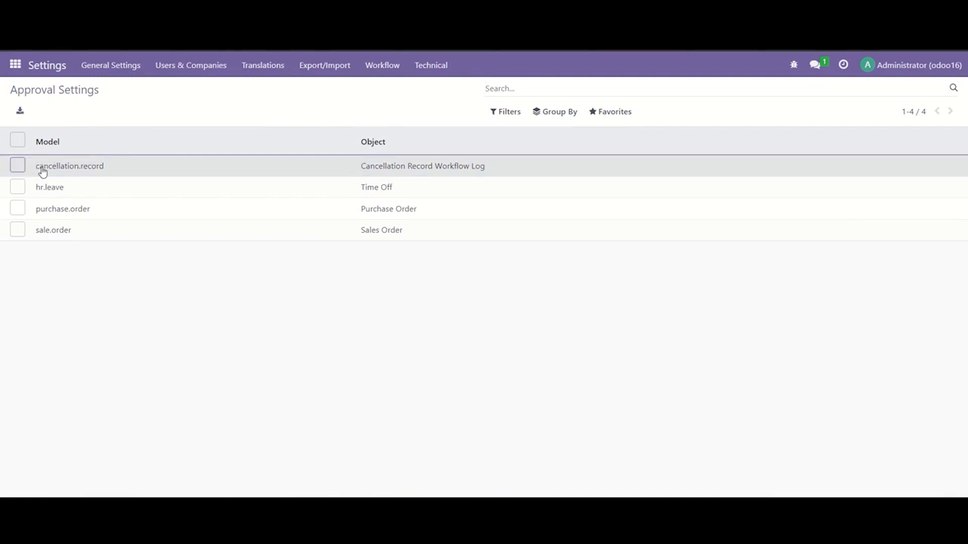
{"action": "left_click", "coordinate": [69, 166]}
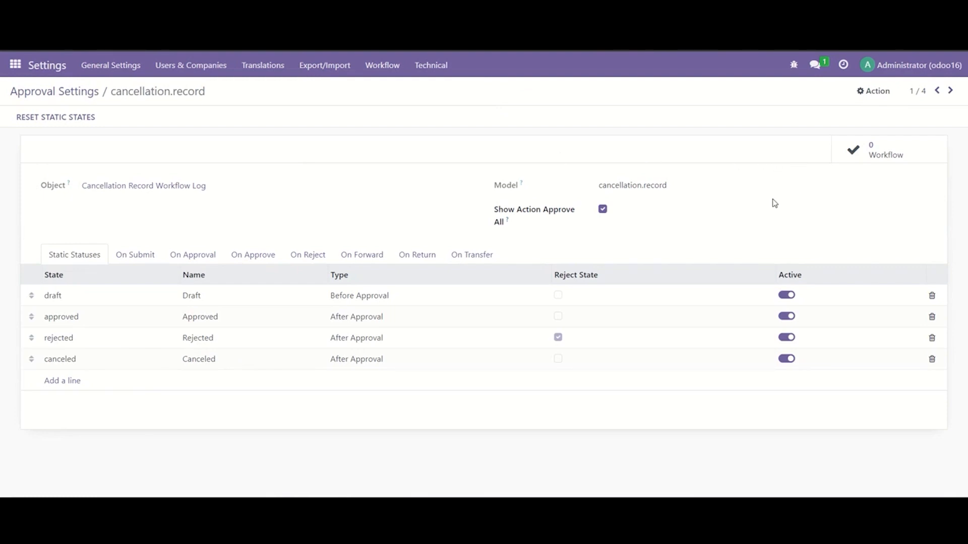
{"action": "mouse_move", "coordinate": [84, 102]}
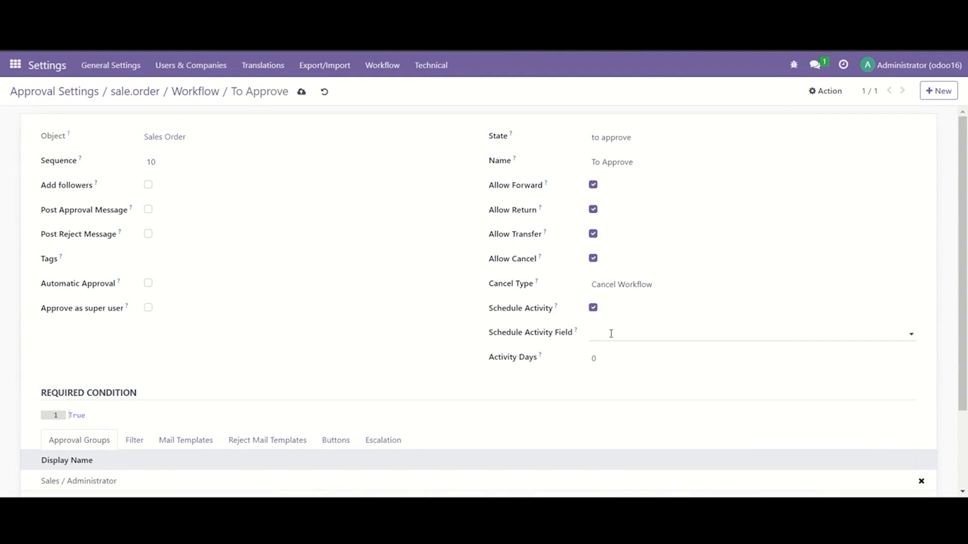
{"action": "left_click", "coordinate": [741, 334]}
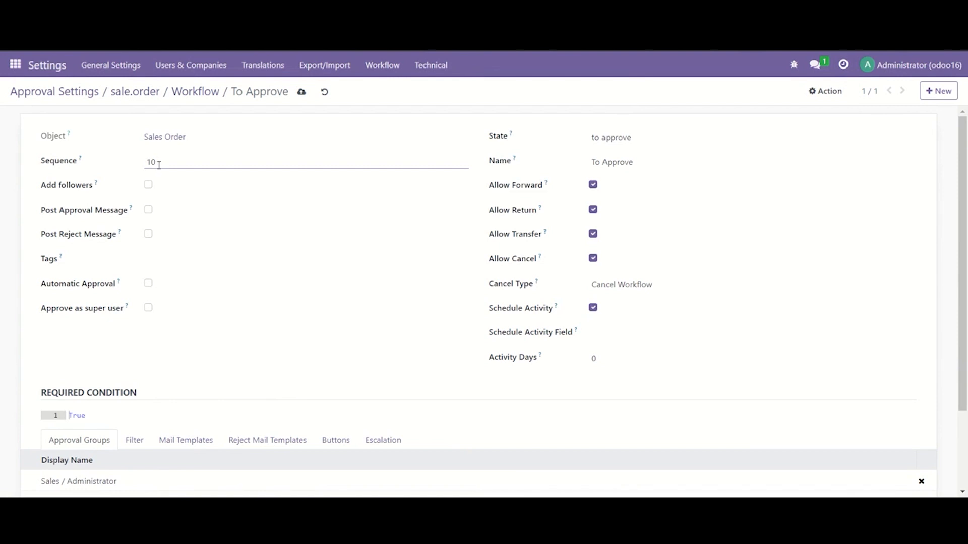
Step: Turn on Add followers, Post Approval Message, Automatic Approval and Approve as super user for the stage
{"action": "left_click", "coordinate": [151, 161]}
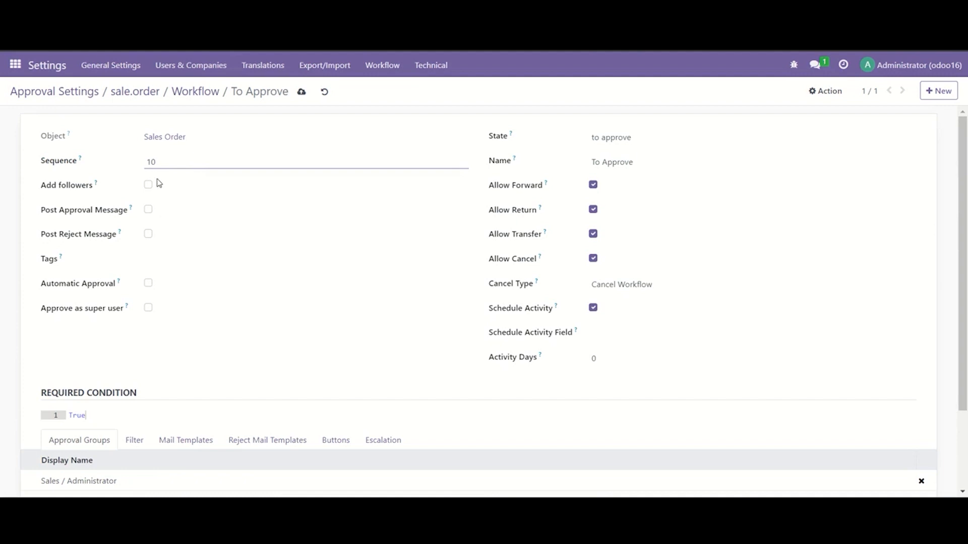
{"action": "left_click", "coordinate": [148, 184]}
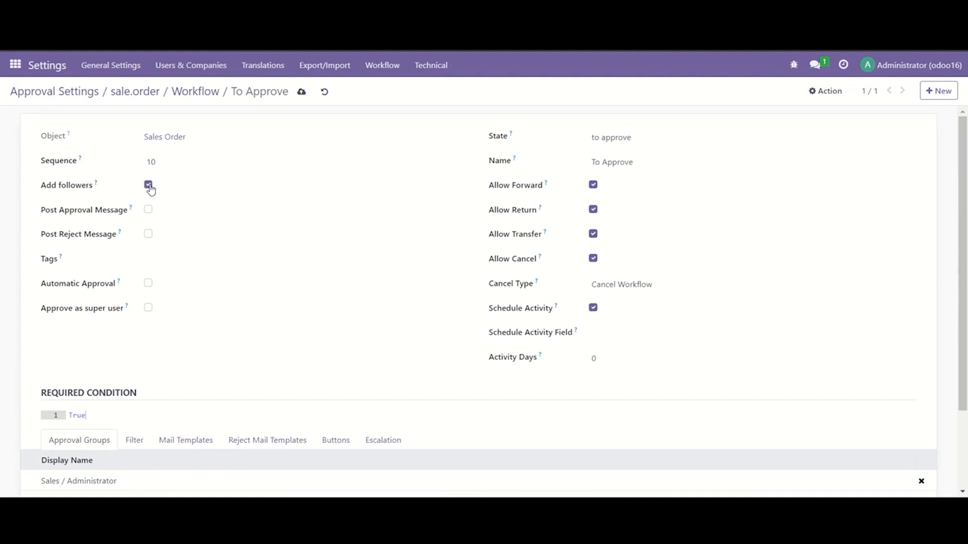
{"action": "left_click", "coordinate": [147, 184]}
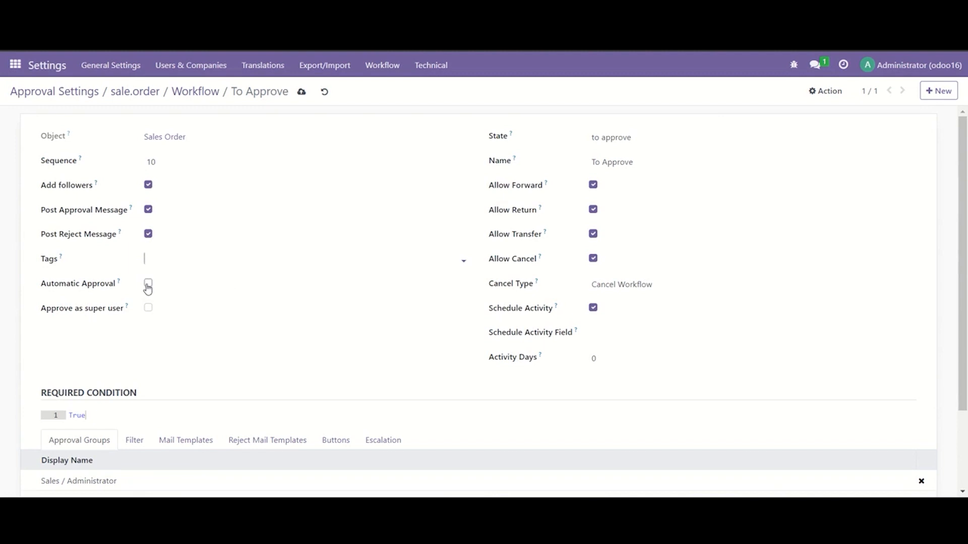
{"action": "left_click", "coordinate": [147, 287]}
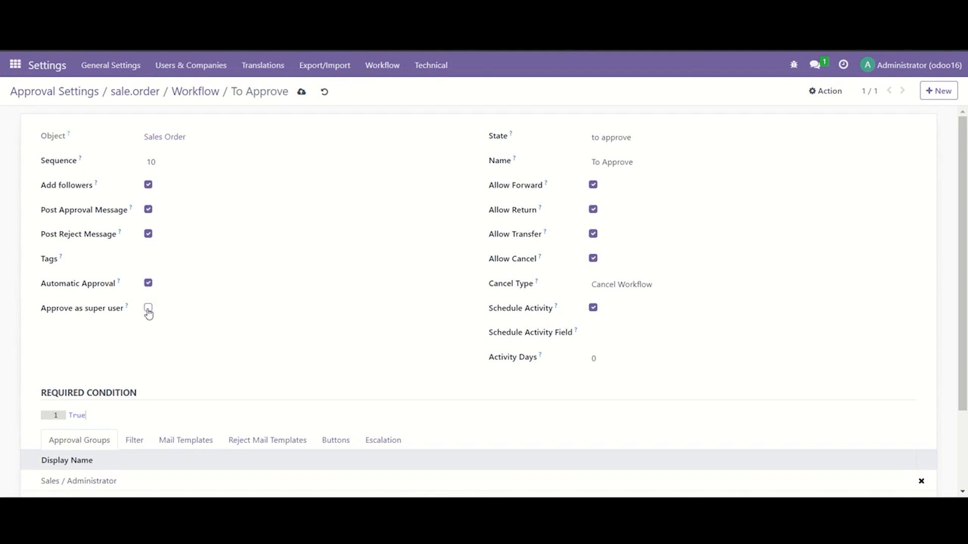
{"action": "left_click", "coordinate": [147, 308]}
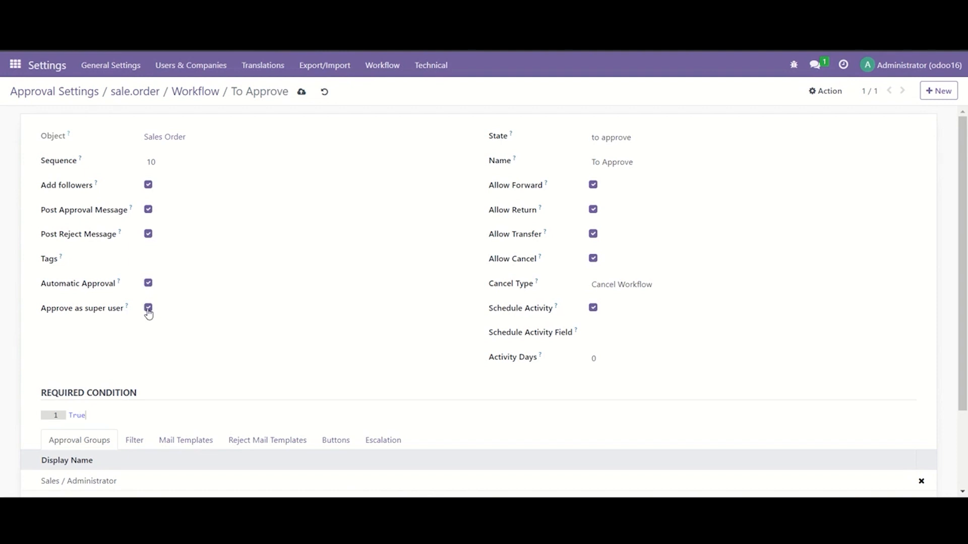
{"action": "double_click", "coordinate": [112, 393]}
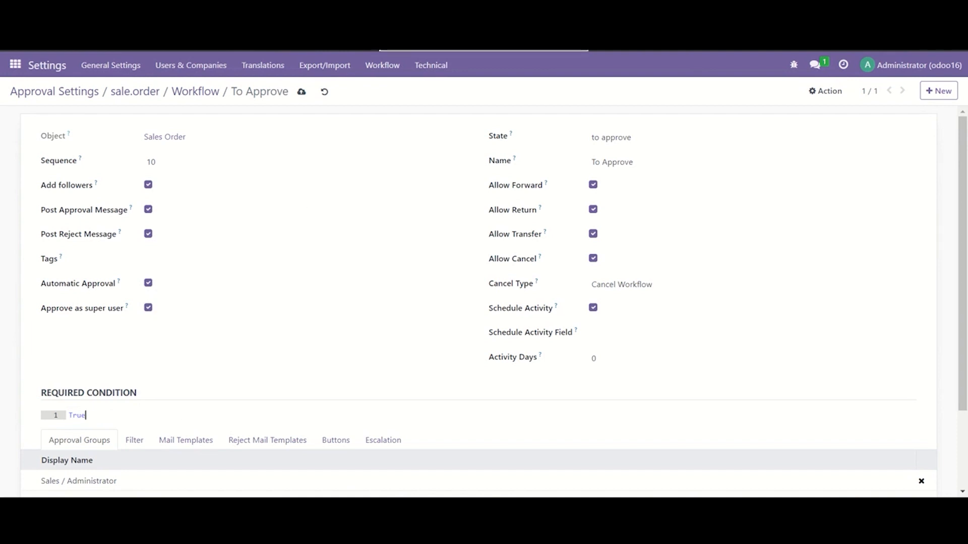
Step: Review the Approval Groups picker and the filter condition, then move to the stage's Mail Templates
{"action": "scroll", "scroll_direction": "down", "scroll_amount": 3}
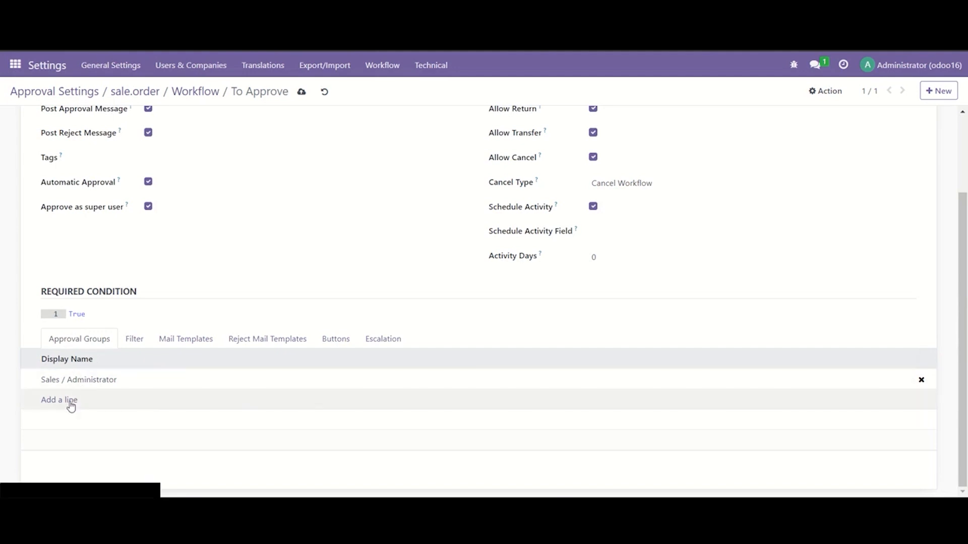
{"action": "left_click", "coordinate": [58, 400]}
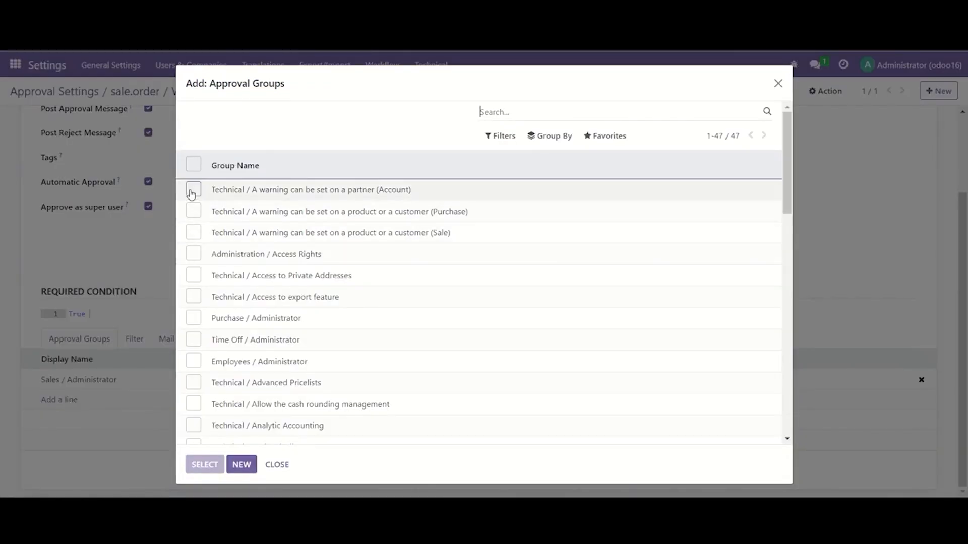
{"action": "left_click", "coordinate": [276, 464]}
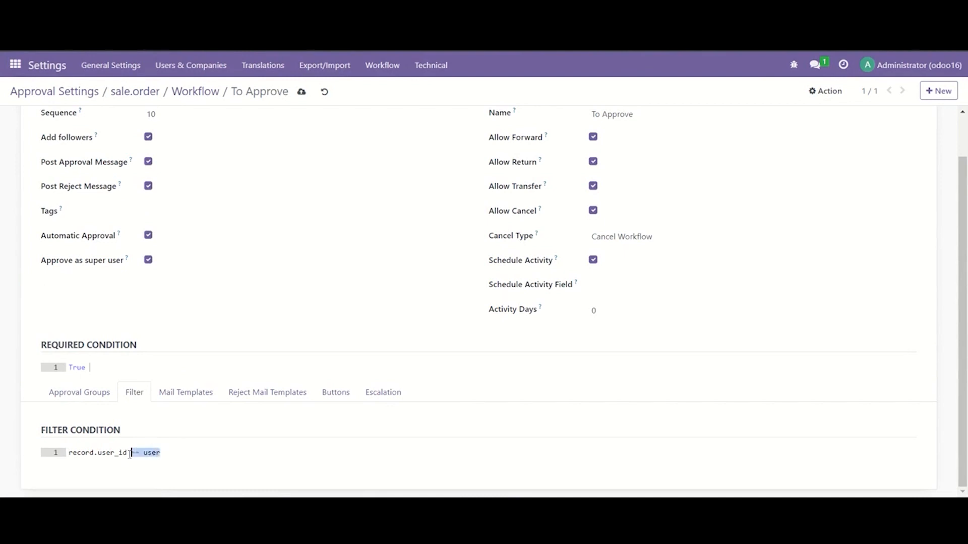
{"action": "triple_click", "coordinate": [111, 452]}
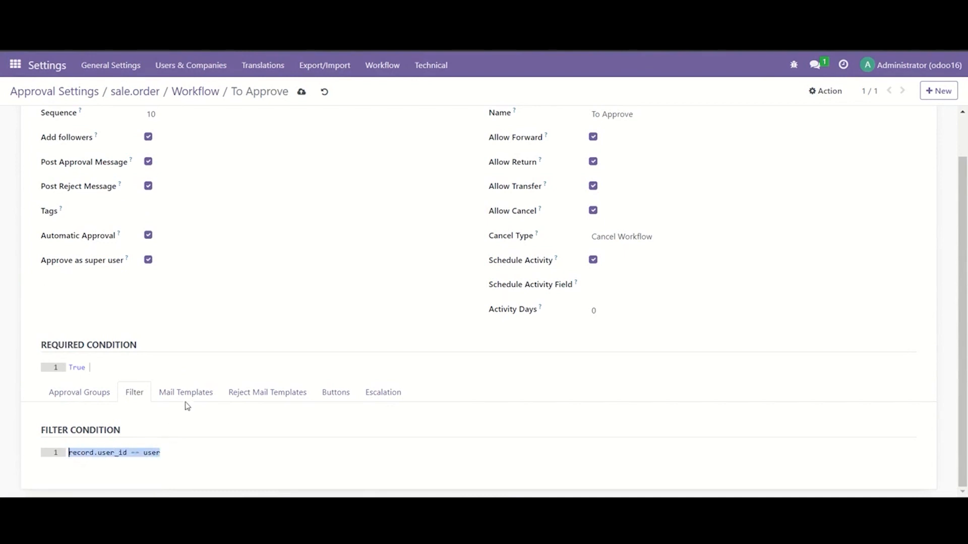
{"action": "left_click", "coordinate": [185, 392]}
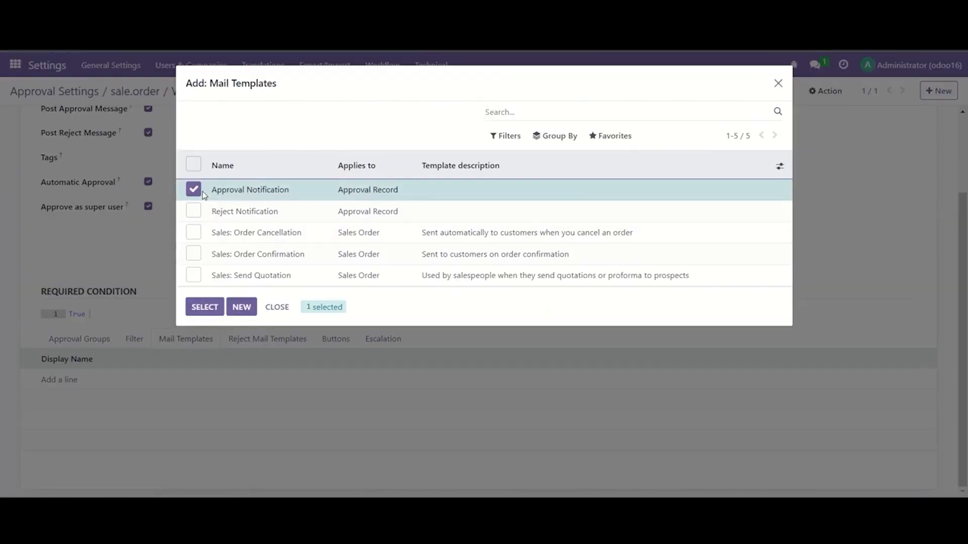
Step: Add Approval Notification, then add Reject Notification as the stage's reject mail template
{"action": "left_click", "coordinate": [204, 307]}
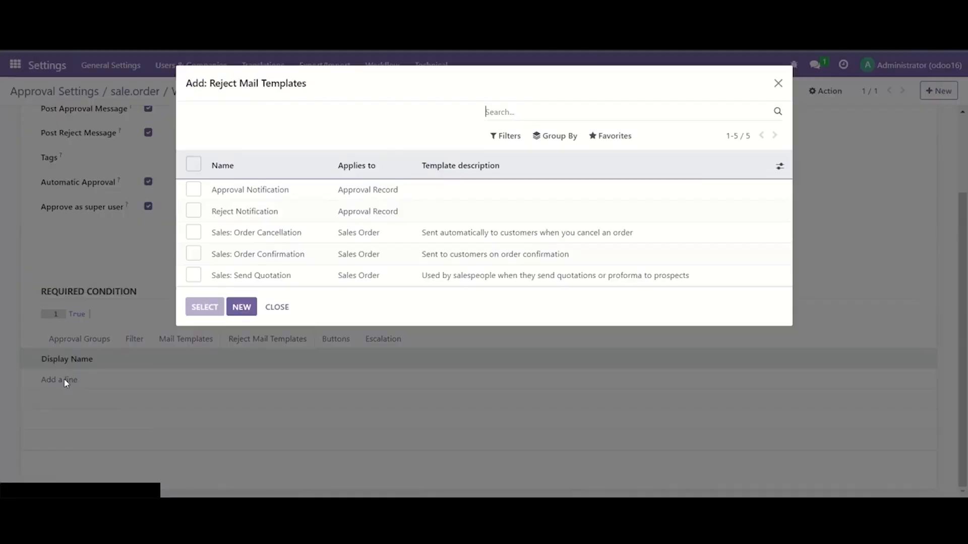
{"action": "left_click", "coordinate": [194, 211]}
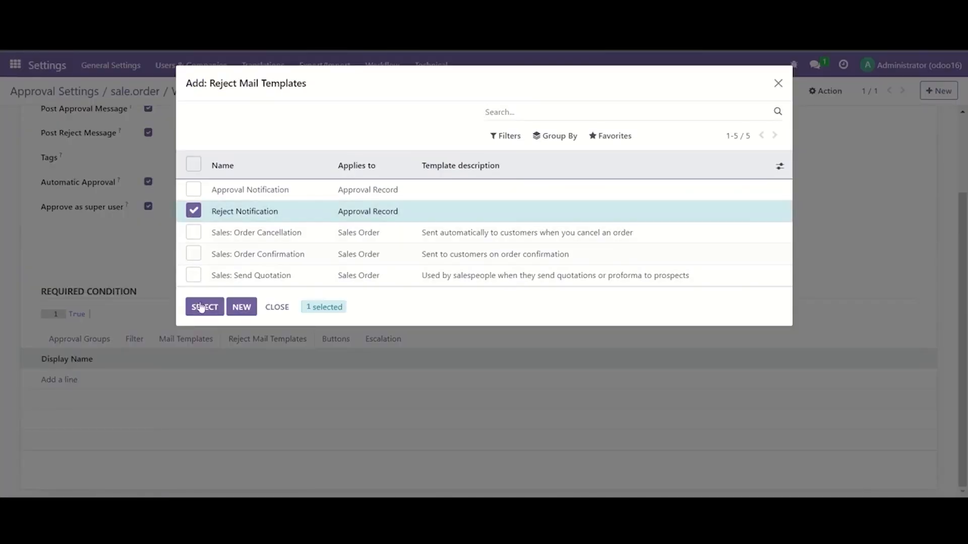
{"action": "left_click", "coordinate": [205, 306]}
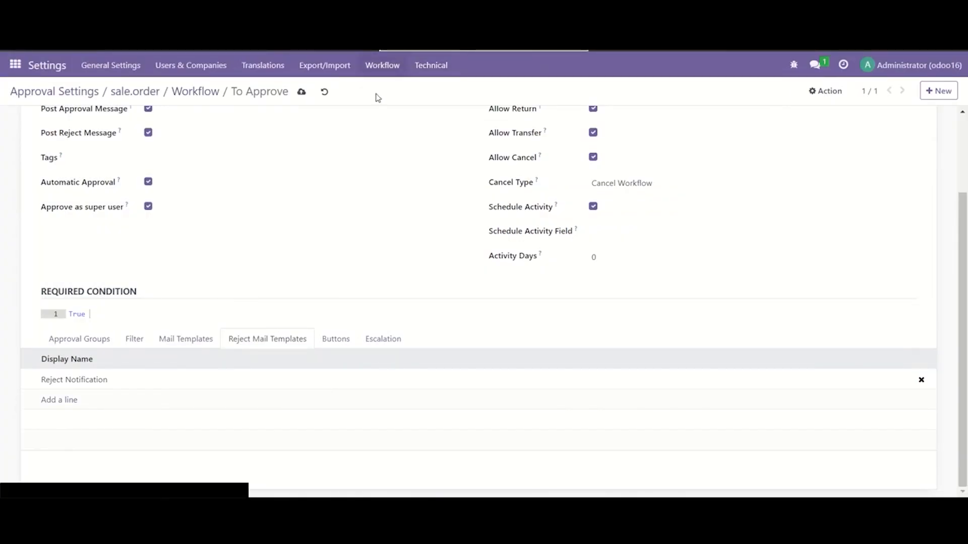
{"action": "mouse_move", "coordinate": [293, 326]}
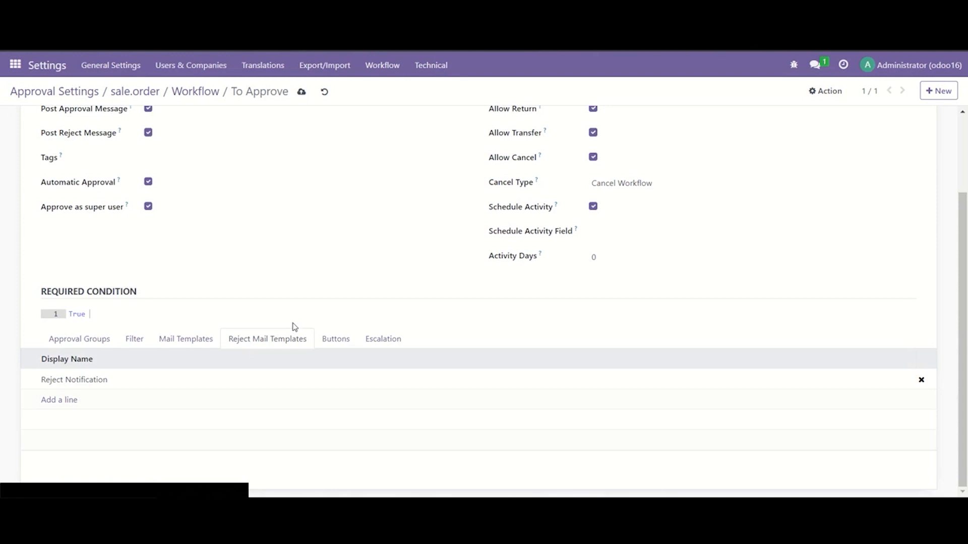
Step: Tick Required Reason for the Approve button and erase its Button Name label
{"action": "left_click", "coordinate": [334, 339]}
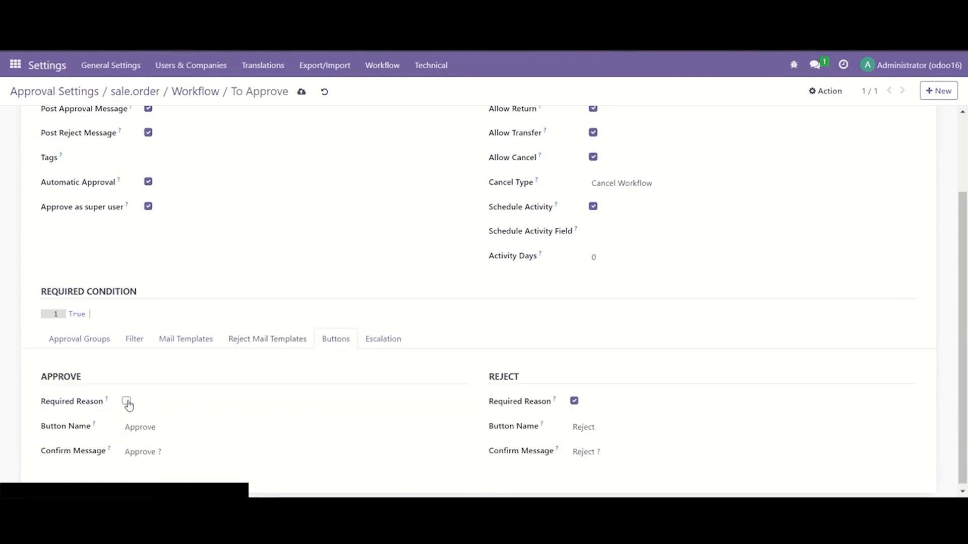
{"action": "left_click", "coordinate": [127, 400]}
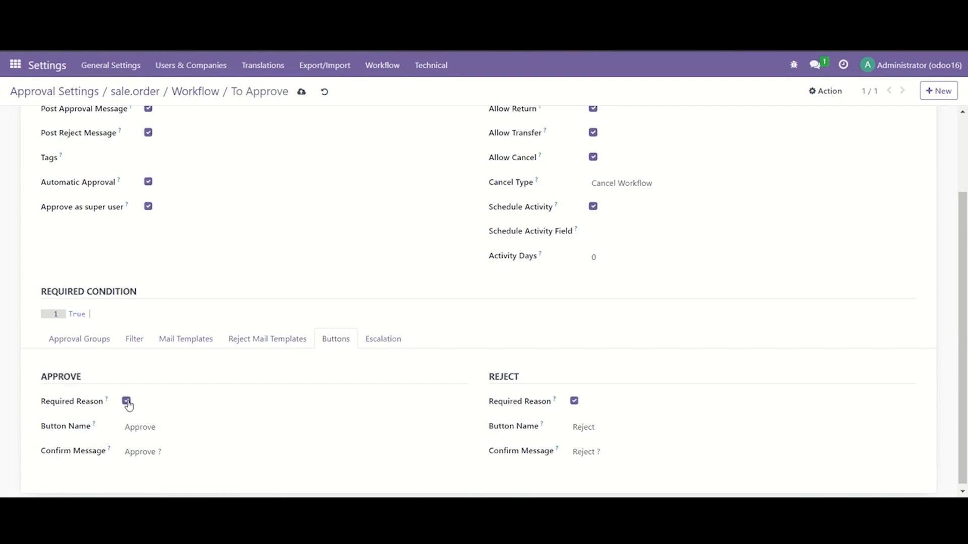
{"action": "mouse_move", "coordinate": [131, 405]}
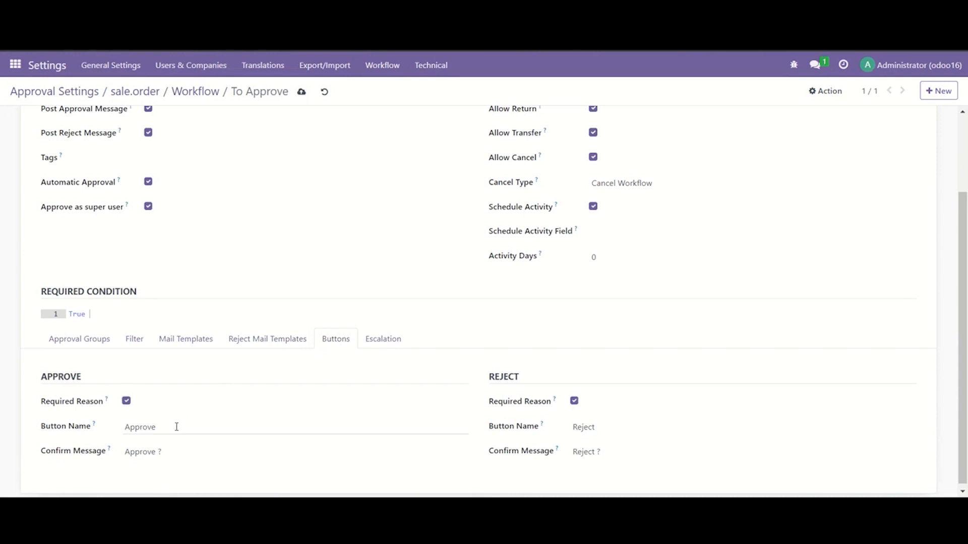
{"action": "double_click", "coordinate": [139, 426]}
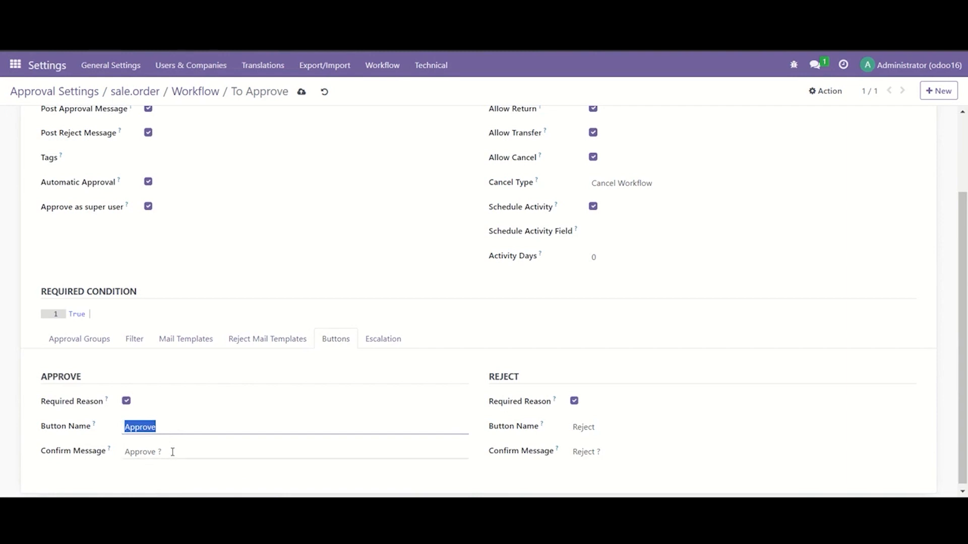
{"action": "left_click", "coordinate": [142, 451]}
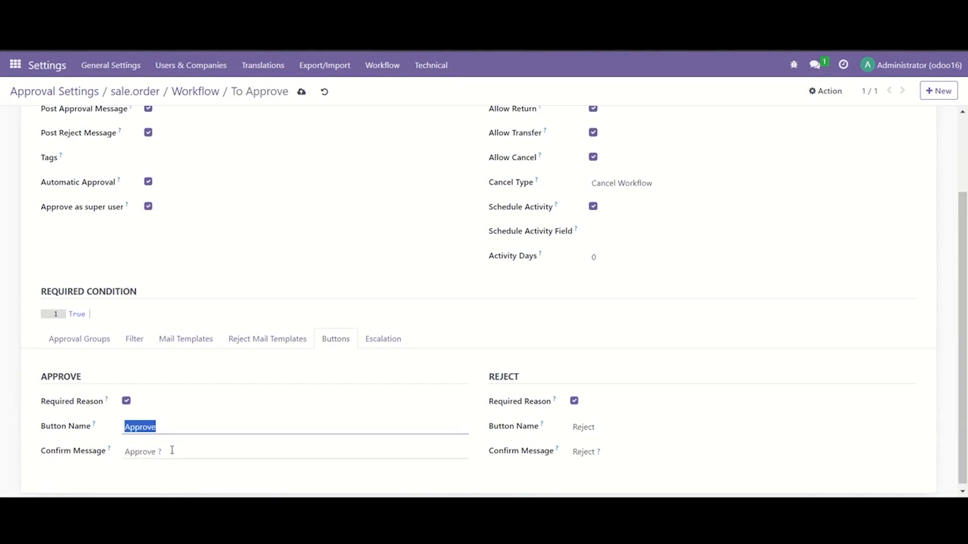
{"action": "key", "text": "Delete"}
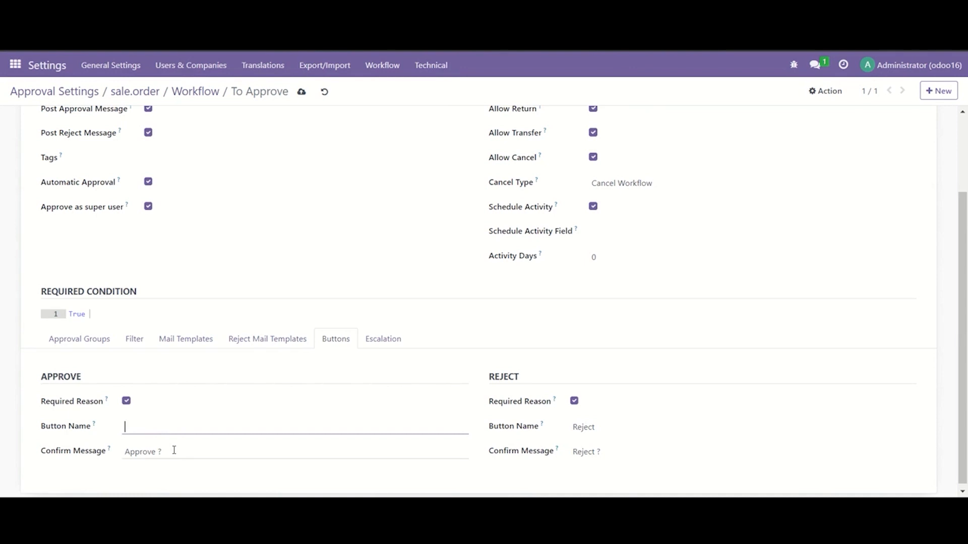
{"action": "left_click", "coordinate": [383, 339]}
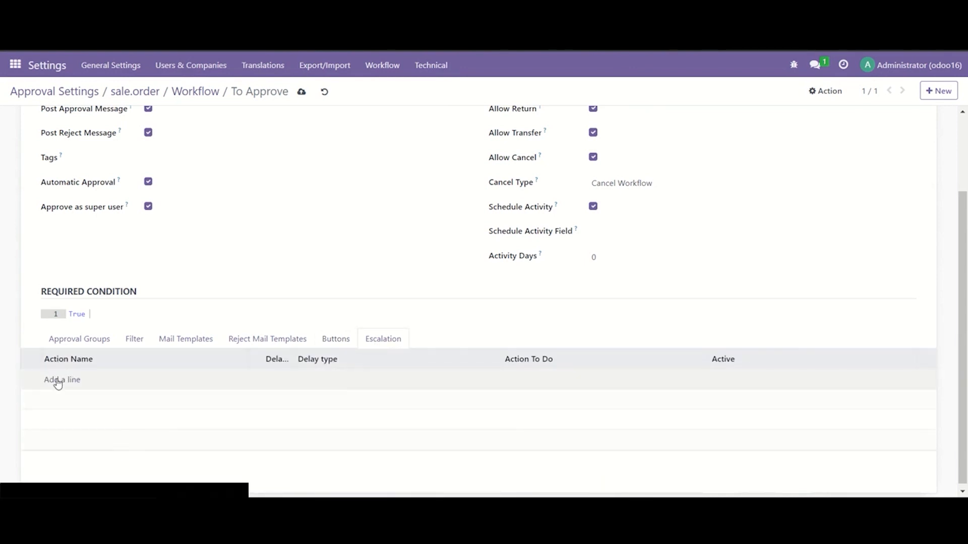
Step: Start a new escalation action 'Sales Order: To Approve Escalation' for the stage
{"action": "left_click", "coordinate": [62, 380]}
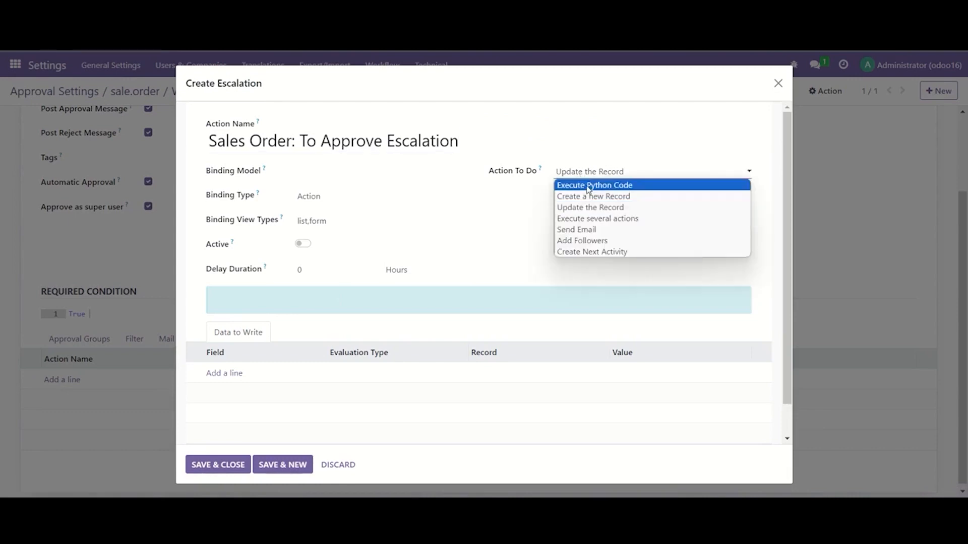
{"action": "mouse_move", "coordinate": [592, 252]}
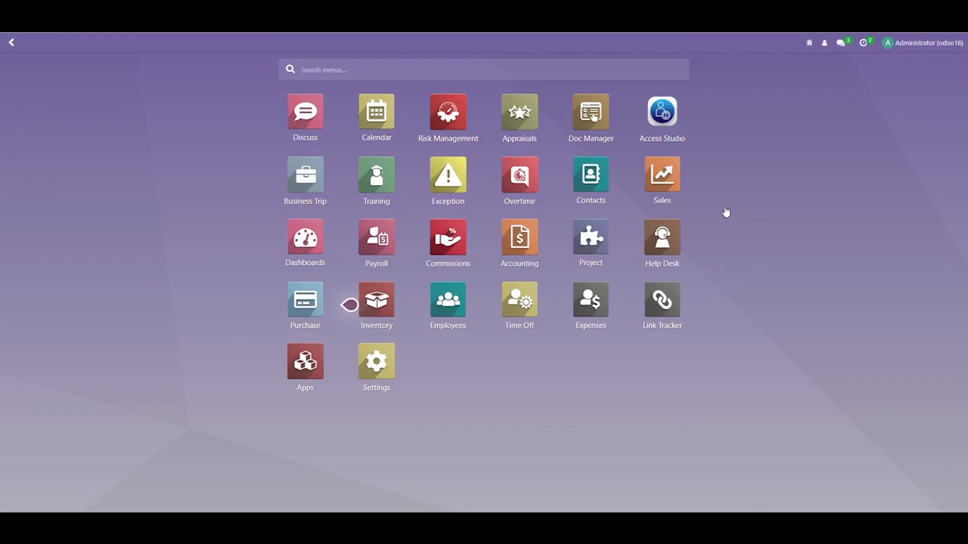
{"action": "mouse_move", "coordinate": [674, 185]}
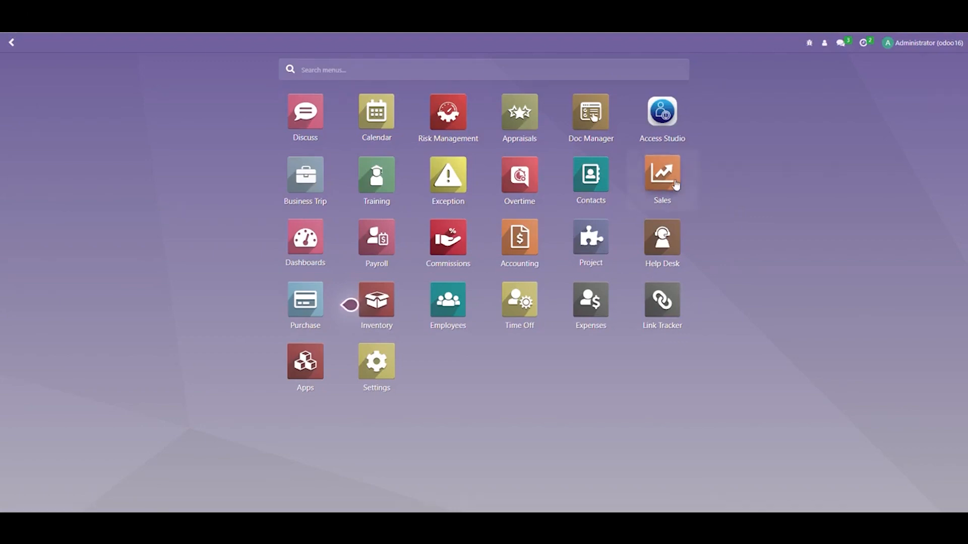
Step: Create a quotation for Customer A with one Product A line and save it as S00055
{"action": "left_click", "coordinate": [661, 172]}
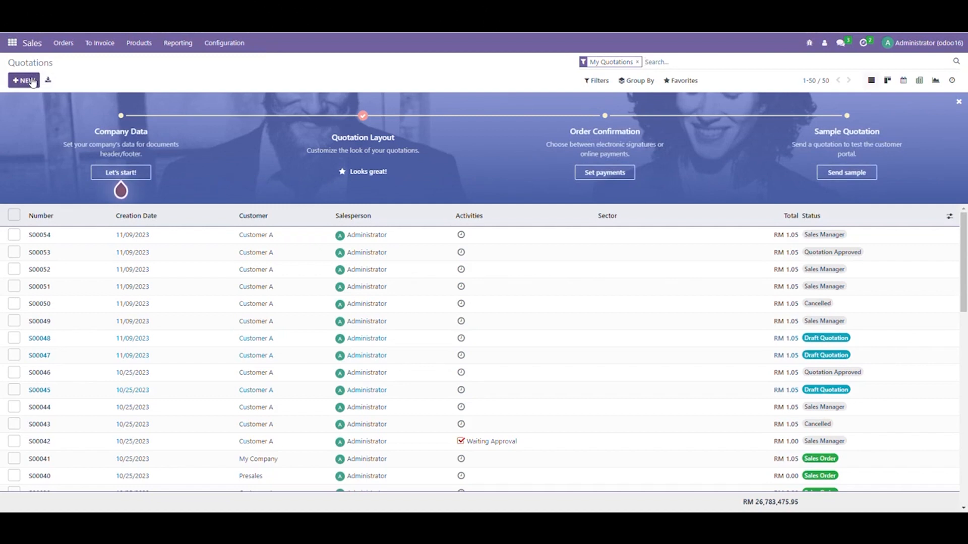
{"action": "left_click", "coordinate": [24, 81]}
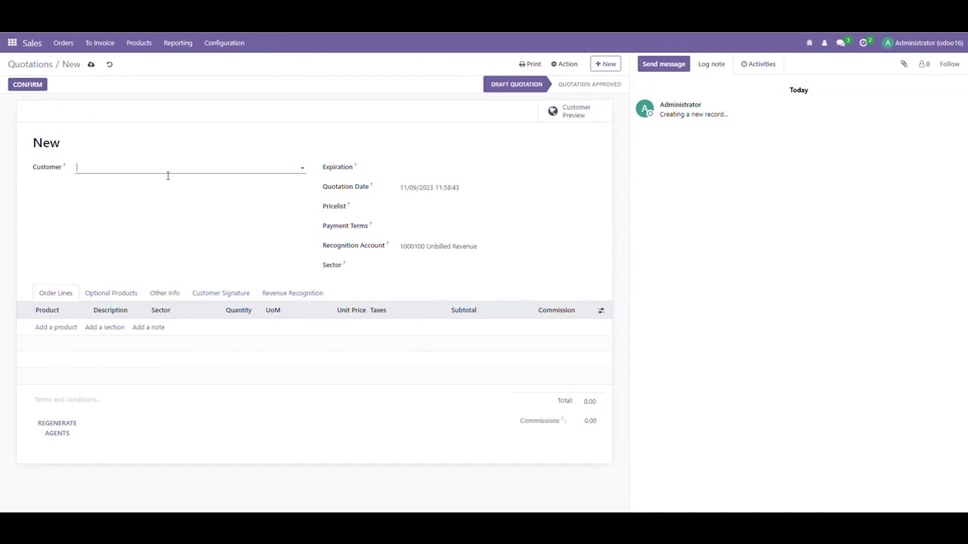
{"action": "type", "text": "Customer A"}
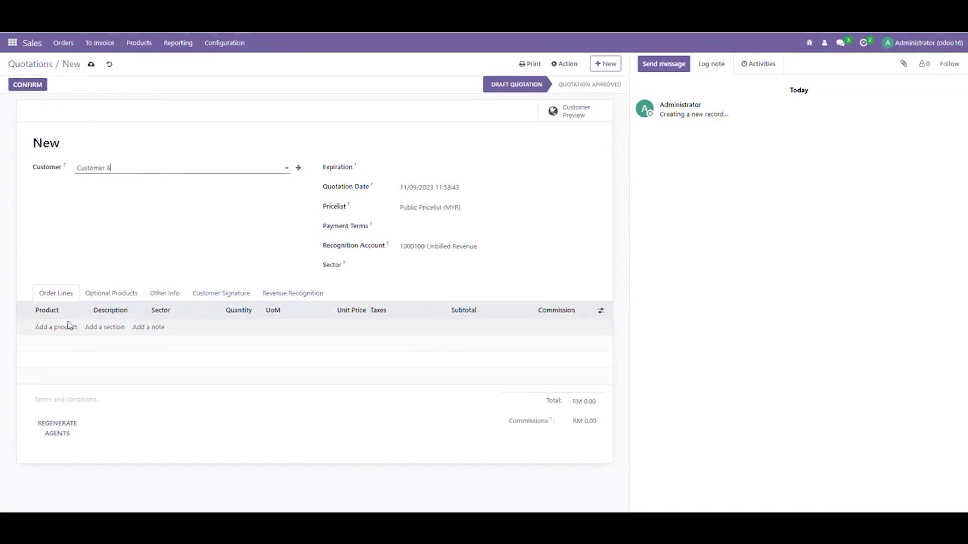
{"action": "left_click", "coordinate": [55, 327]}
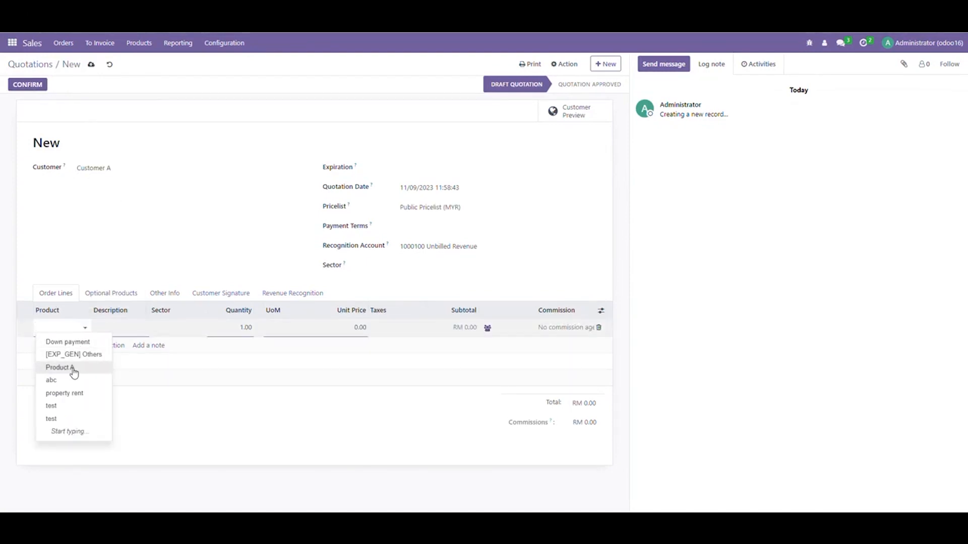
{"action": "left_click", "coordinate": [60, 367]}
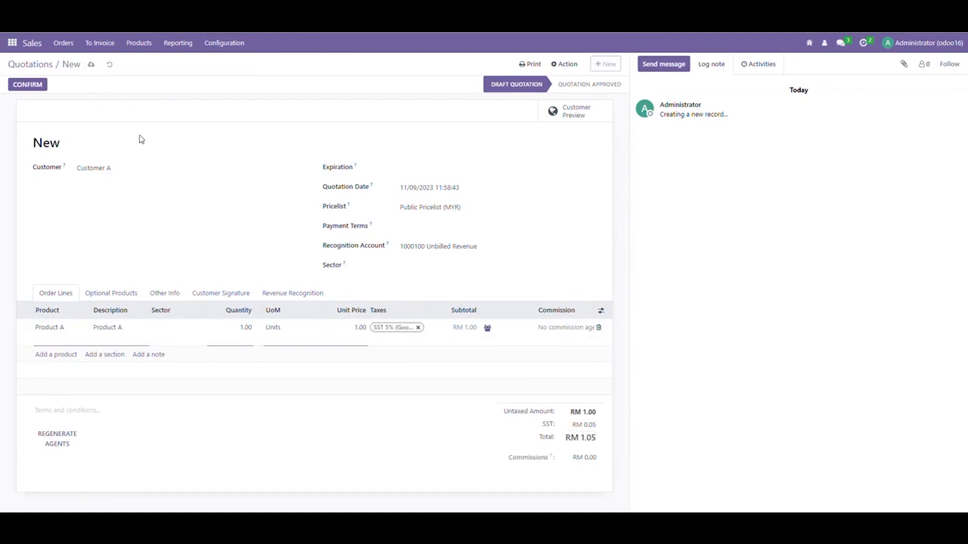
{"action": "left_click", "coordinate": [28, 85]}
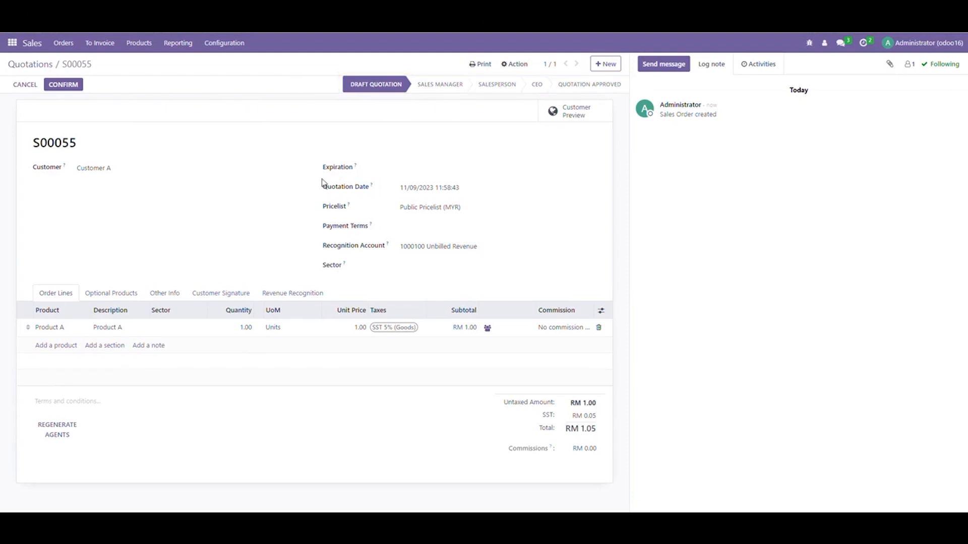
Step: Set expiration 11/17/2023 after the missing-expiration error and confirm S00055 for Sales Manager approval
{"action": "left_click", "coordinate": [62, 84]}
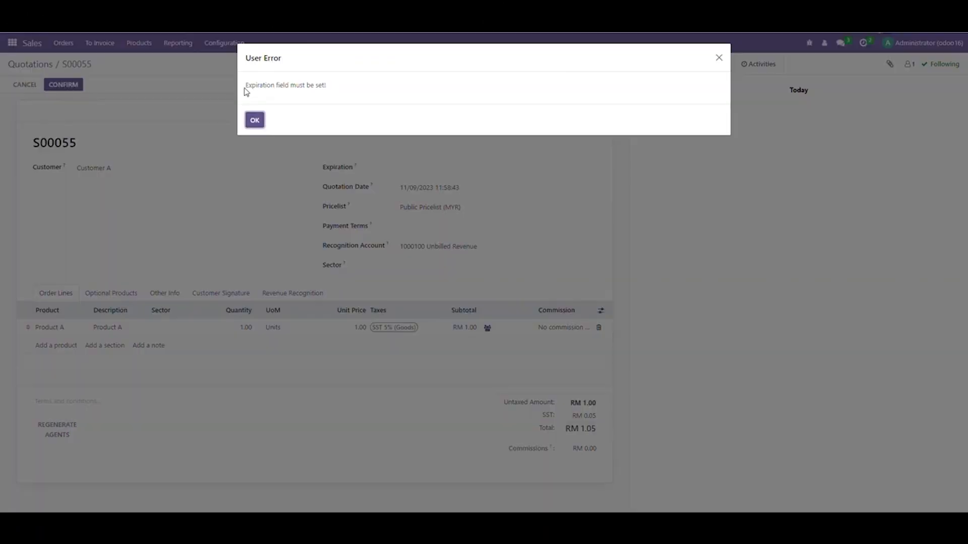
{"action": "mouse_move", "coordinate": [251, 102]}
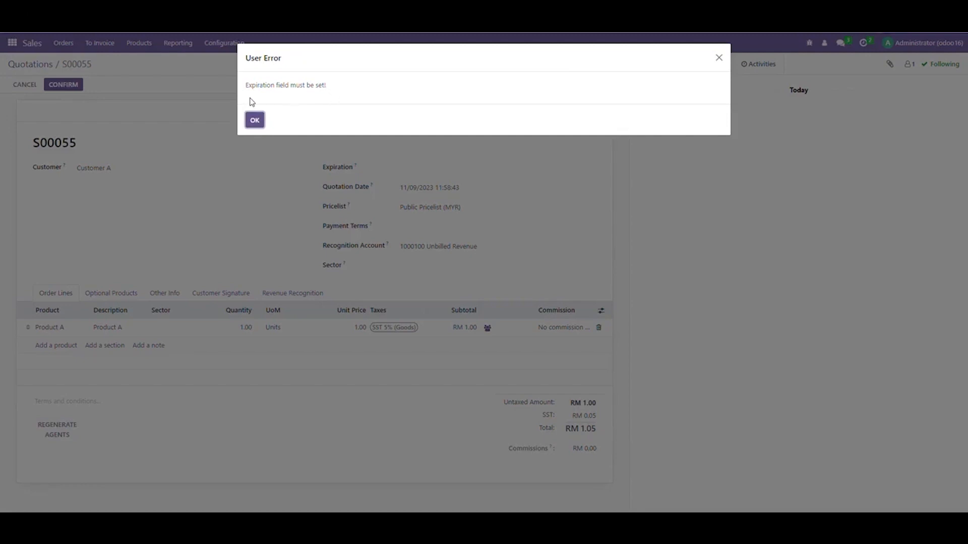
{"action": "mouse_move", "coordinate": [255, 120]}
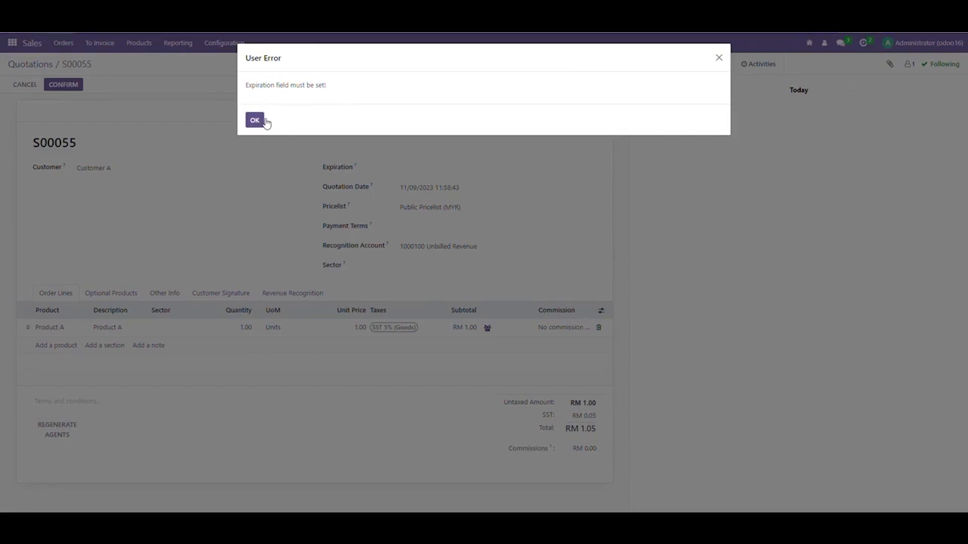
{"action": "left_click", "coordinate": [254, 119]}
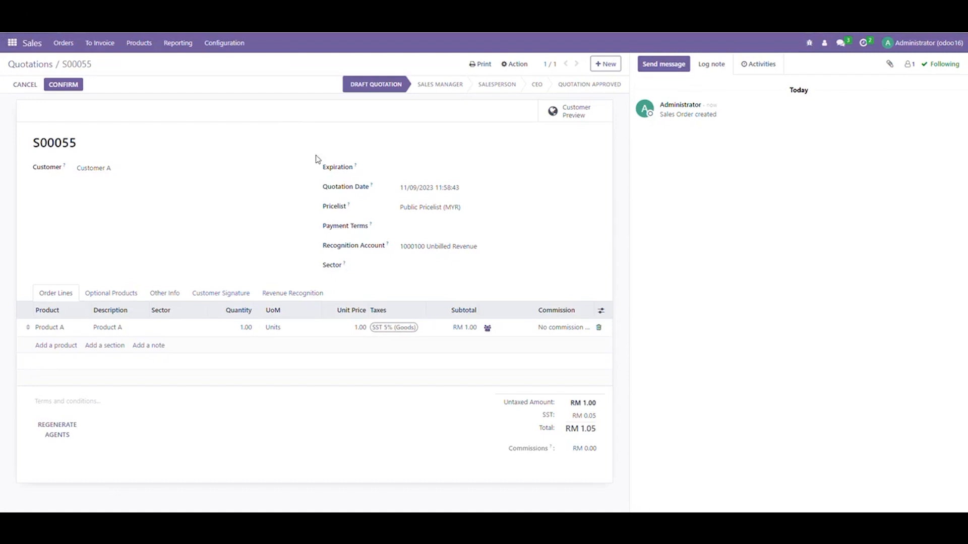
{"action": "left_click", "coordinate": [497, 167]}
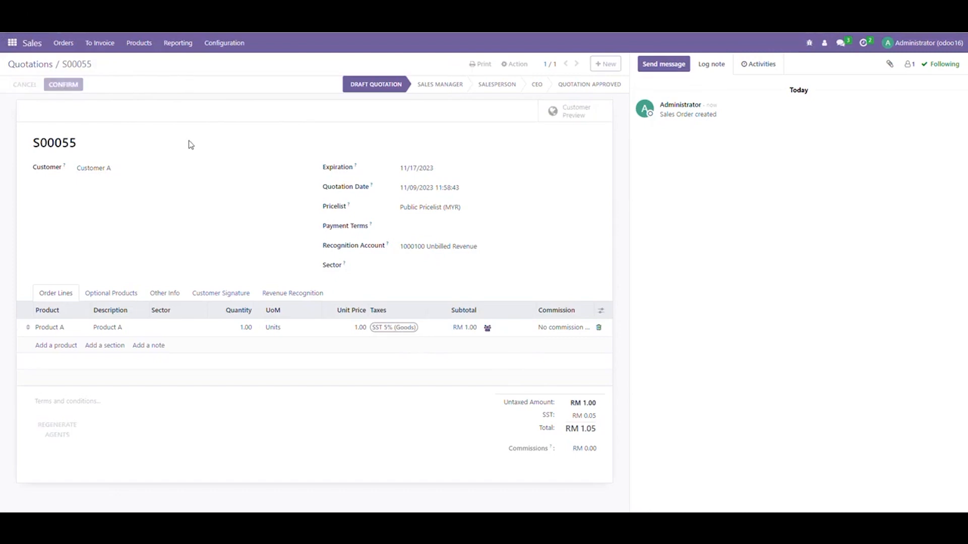
{"action": "left_click", "coordinate": [62, 84]}
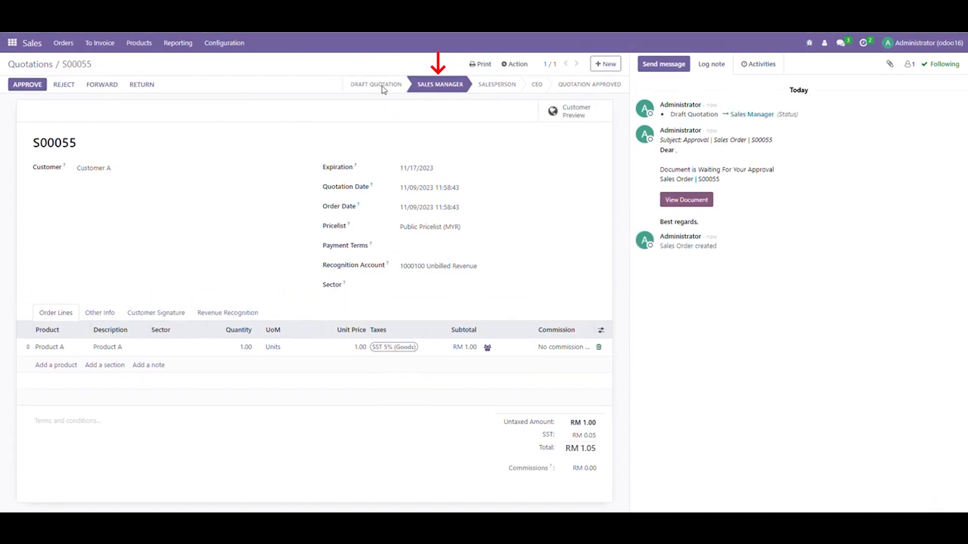
{"action": "mouse_move", "coordinate": [439, 85]}
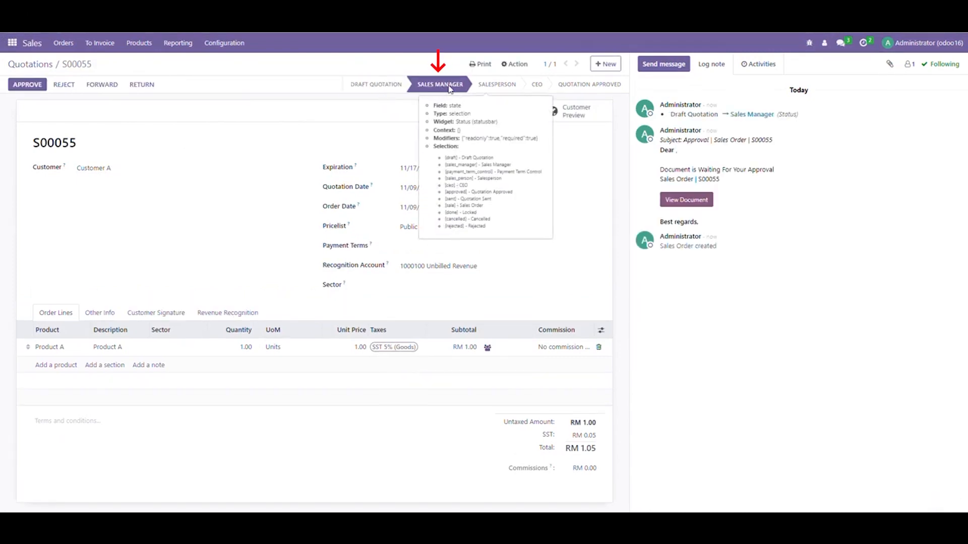
{"action": "mouse_move", "coordinate": [583, 100]}
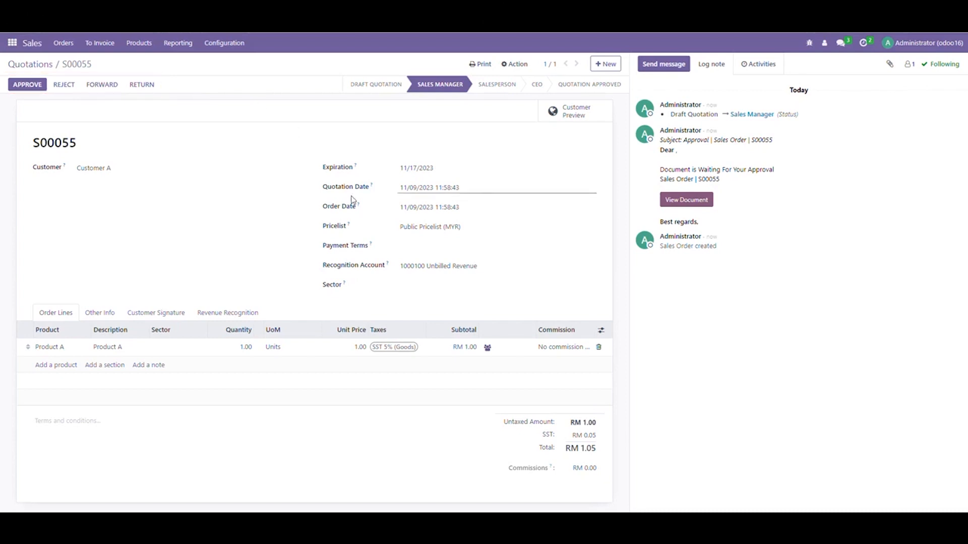
Step: Choose 2 Months as S00055's payment terms, adding a Payment Term Control stage
{"action": "left_click", "coordinate": [494, 245]}
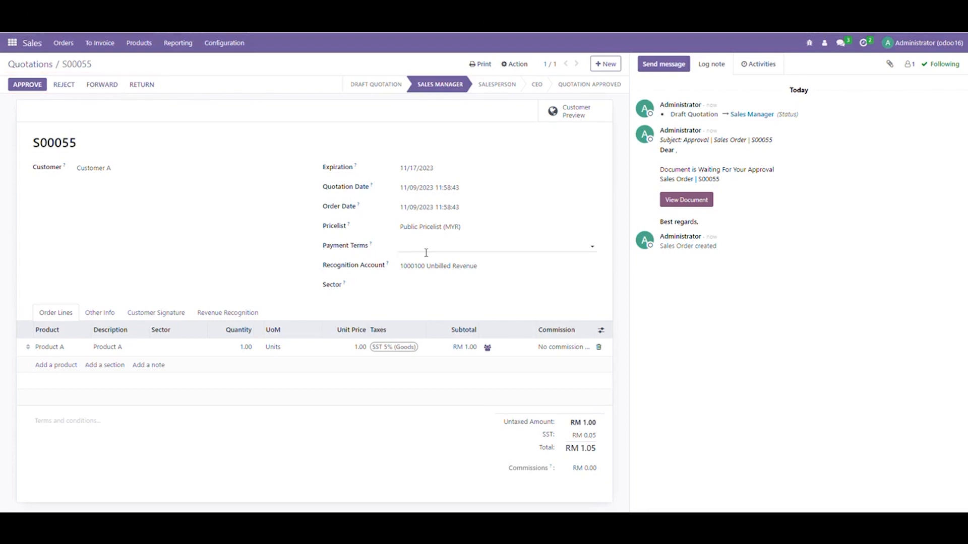
{"action": "left_click", "coordinate": [494, 246]}
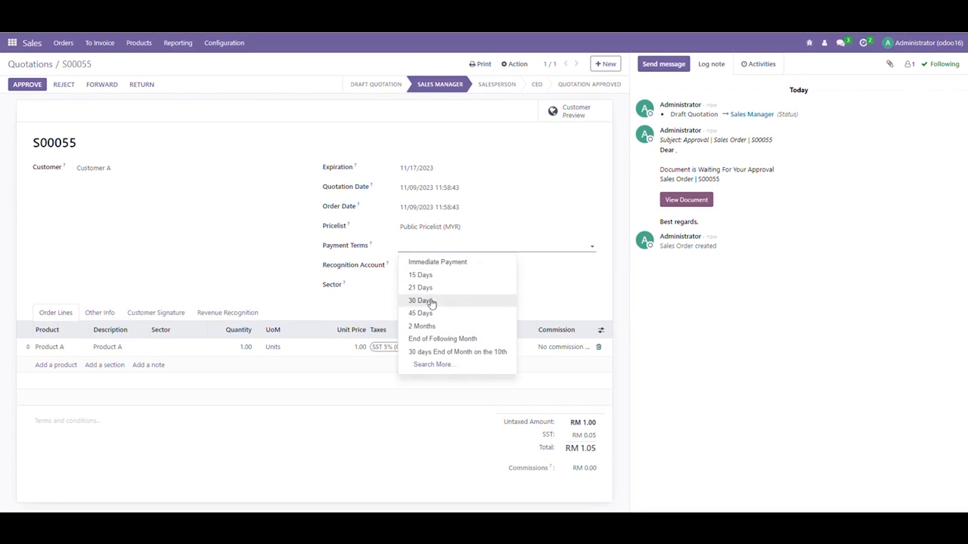
{"action": "mouse_move", "coordinate": [423, 326]}
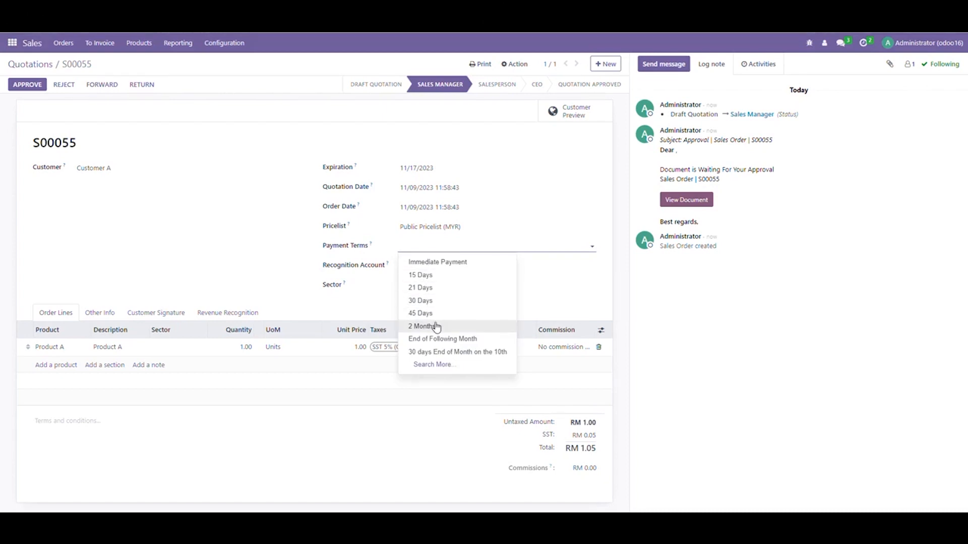
{"action": "left_click", "coordinate": [422, 326]}
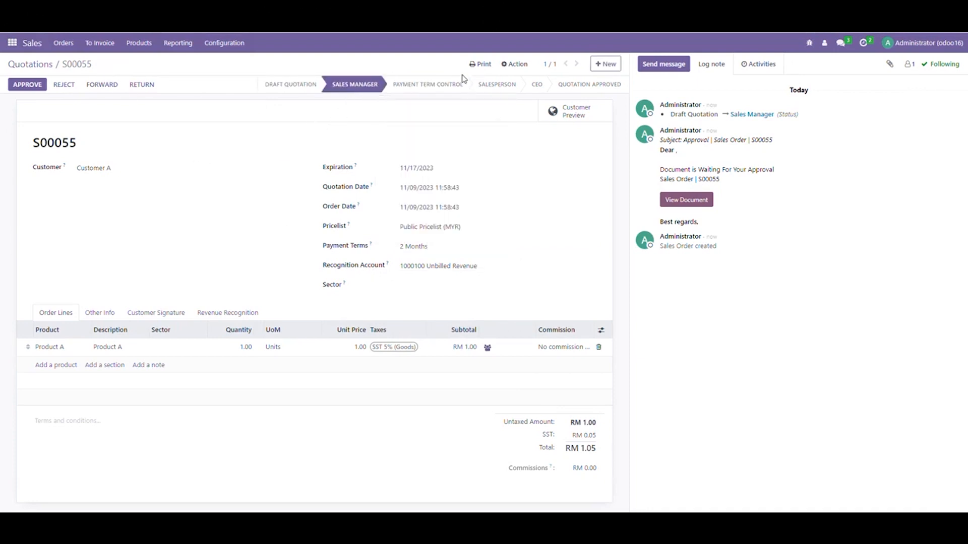
{"action": "mouse_move", "coordinate": [428, 84]}
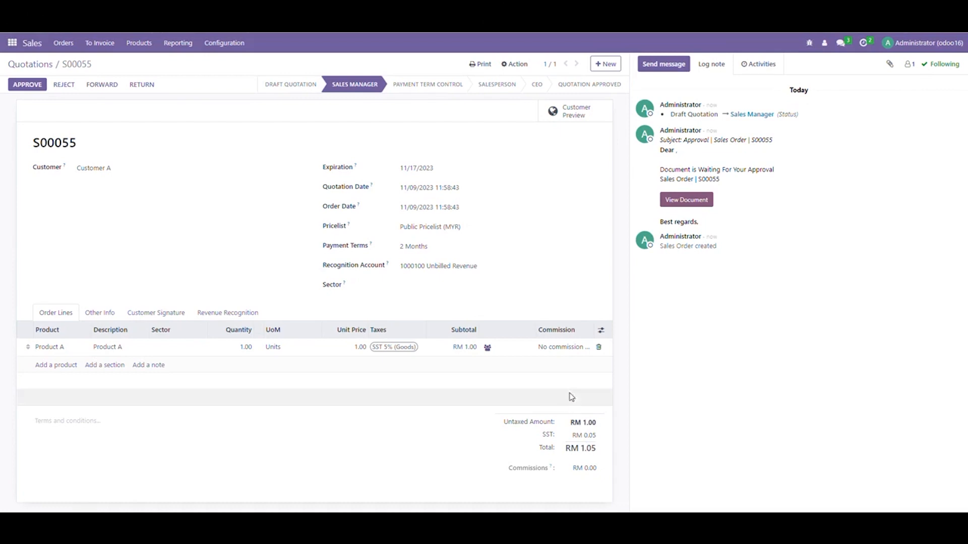
{"action": "mouse_move", "coordinate": [579, 418]}
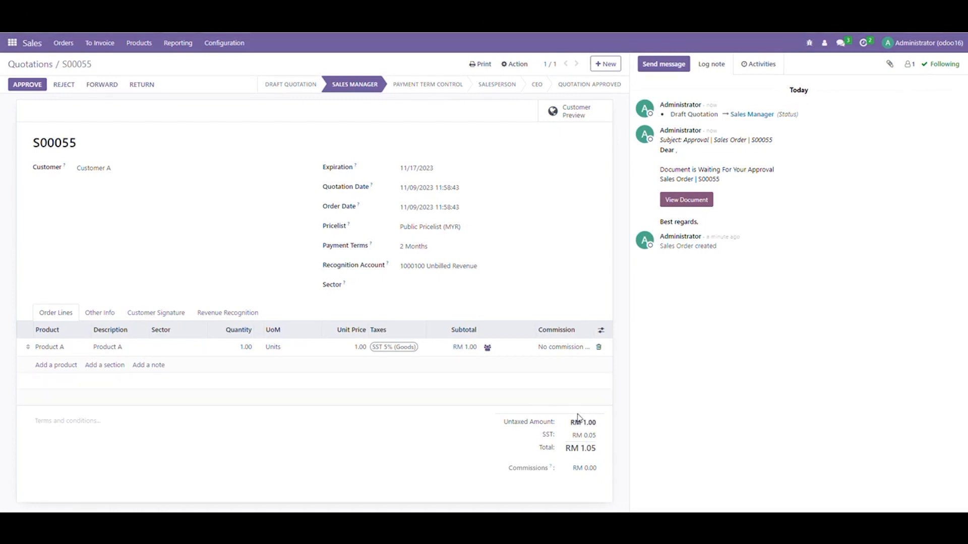
{"action": "mouse_move", "coordinate": [140, 107]}
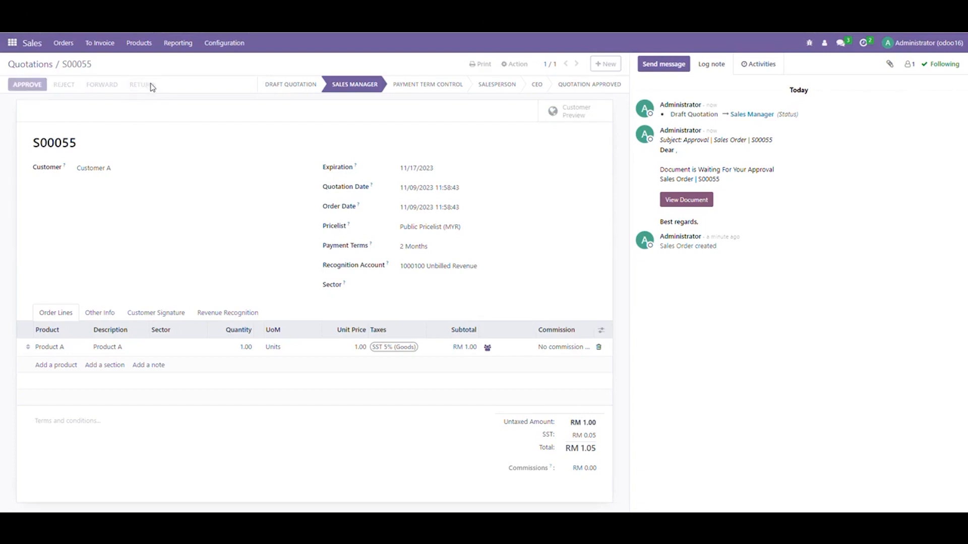
{"action": "left_click", "coordinate": [141, 85]}
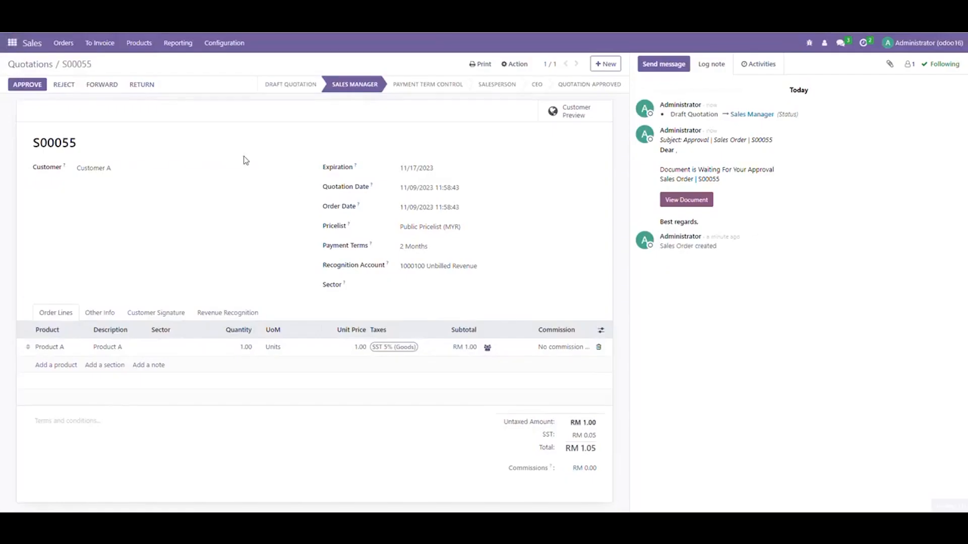
{"action": "left_click", "coordinate": [101, 85]}
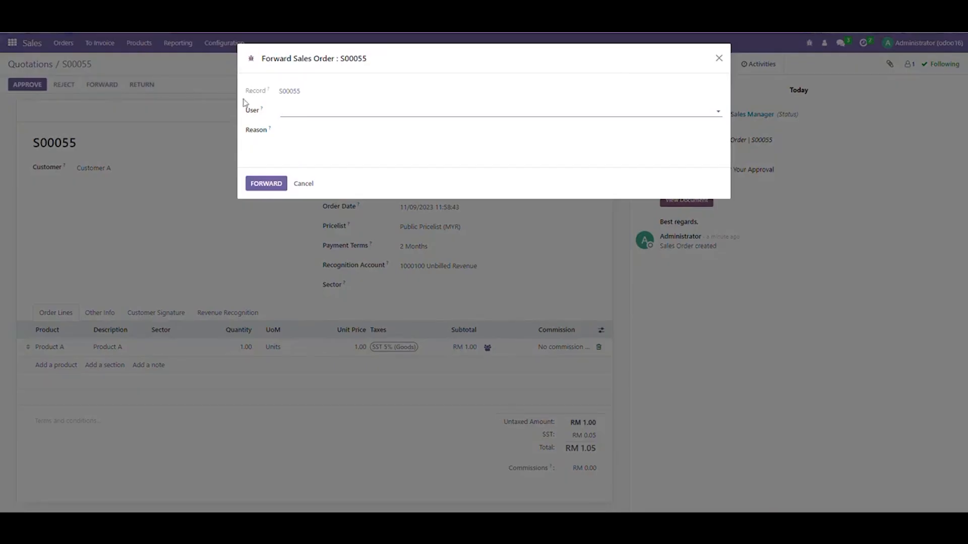
{"action": "left_click", "coordinate": [494, 112]}
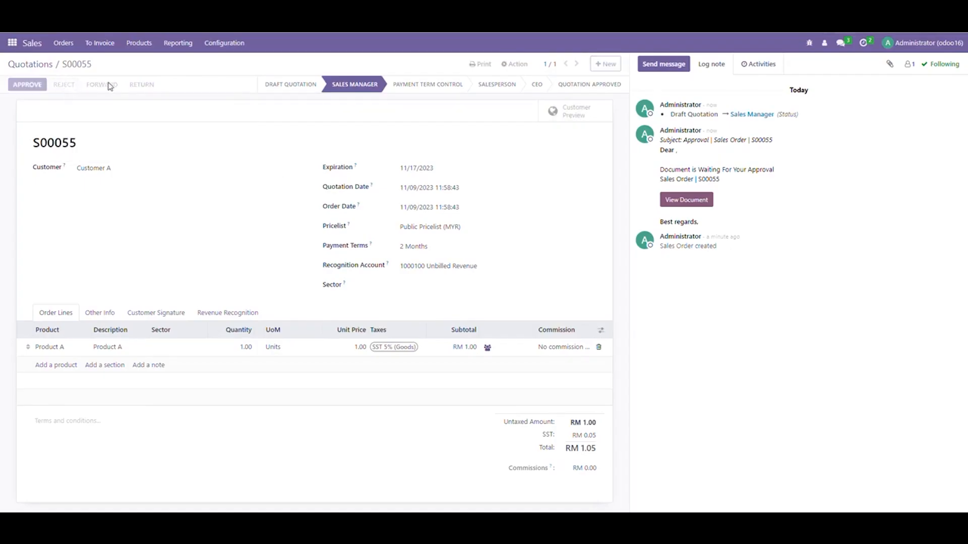
{"action": "left_click", "coordinate": [63, 85]}
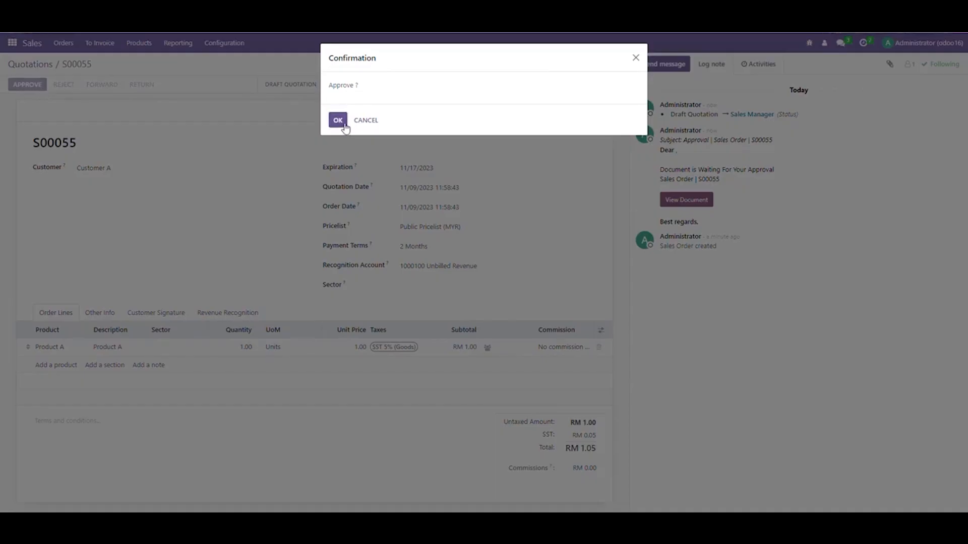
Step: Approve S00055 at Sales Manager, Payment Term Control, Salesperson and CEO stages to reach Quotation Approved
{"action": "left_click", "coordinate": [338, 120]}
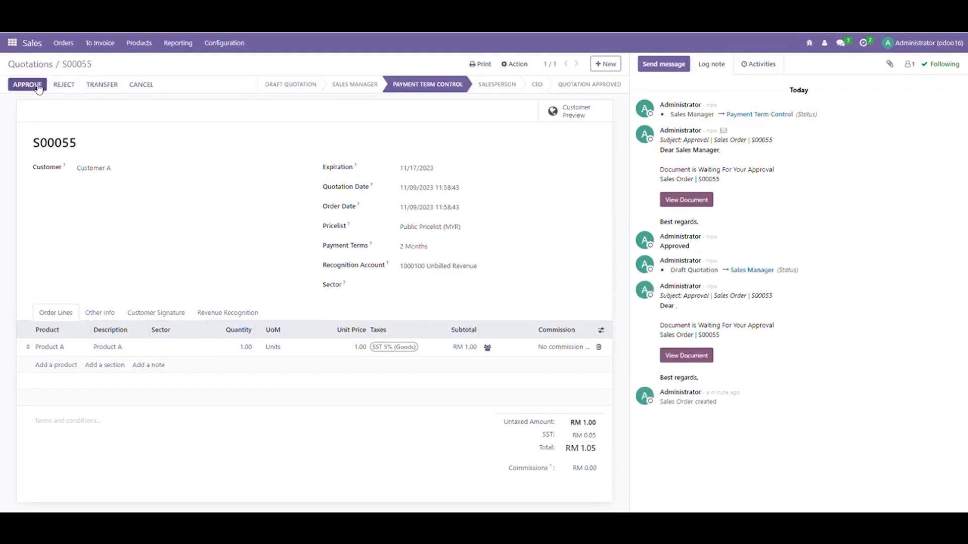
{"action": "left_click", "coordinate": [27, 85]}
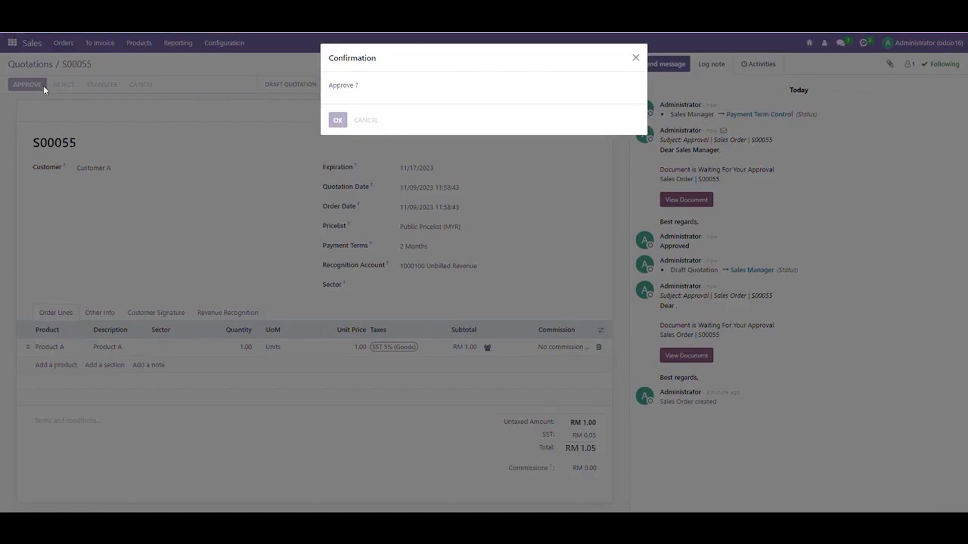
{"action": "left_click", "coordinate": [337, 120]}
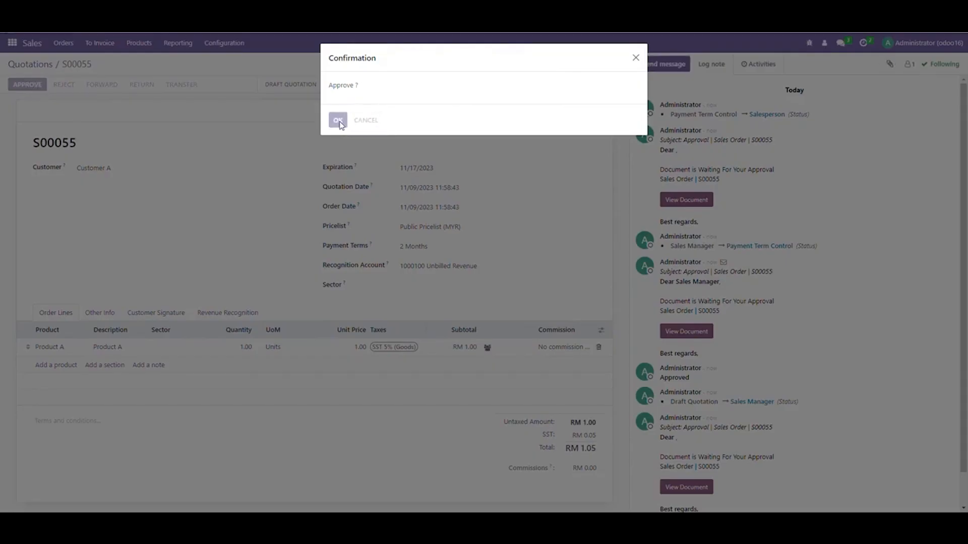
{"action": "left_click", "coordinate": [337, 120]}
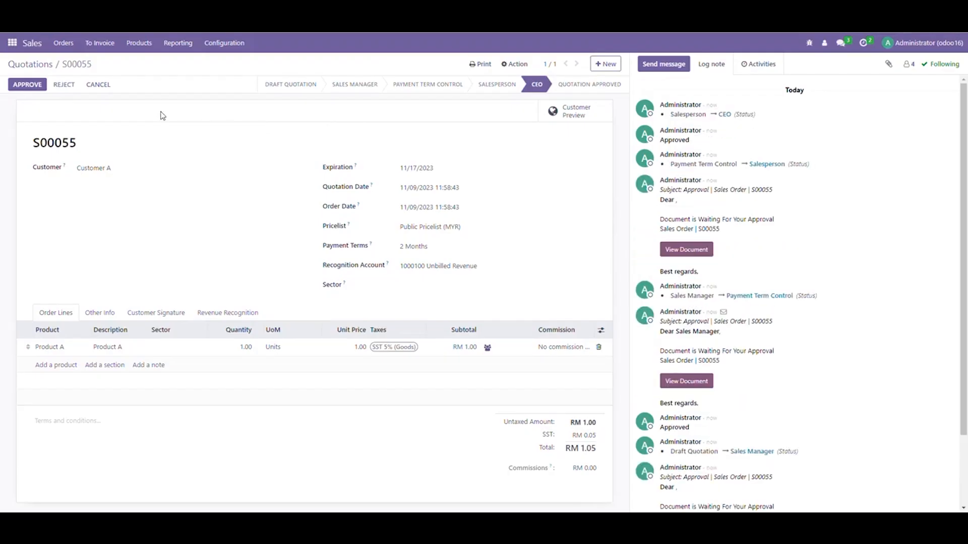
{"action": "left_click", "coordinate": [27, 85]}
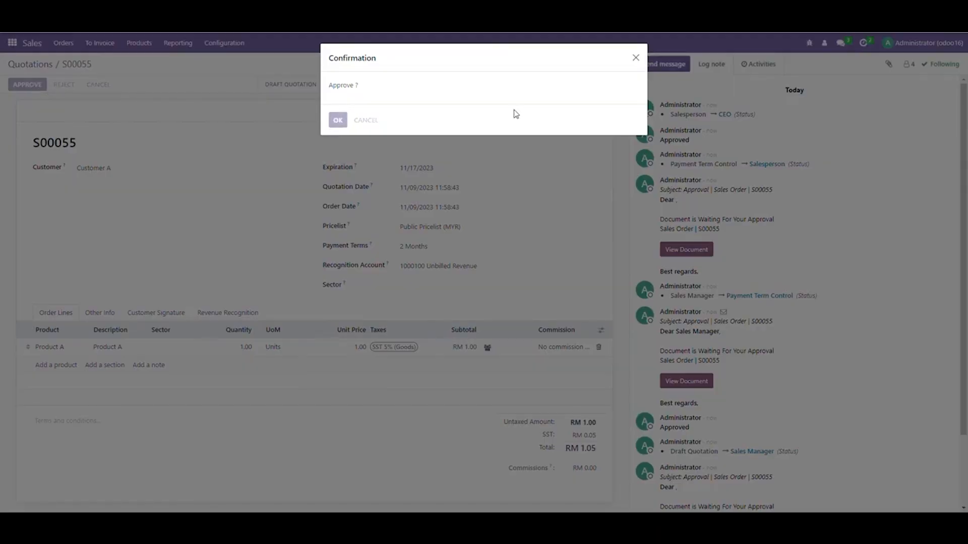
{"action": "left_click", "coordinate": [336, 120]}
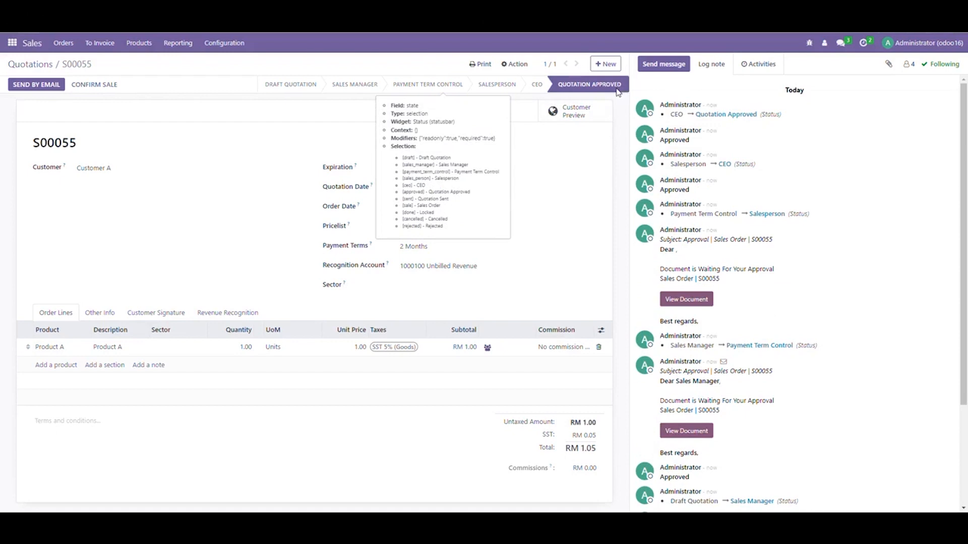
{"action": "mouse_move", "coordinate": [622, 195]}
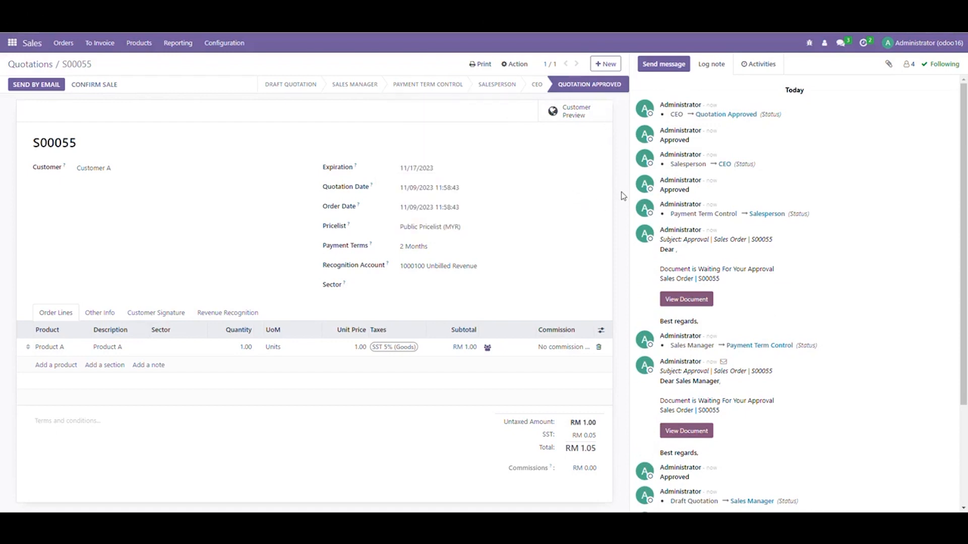